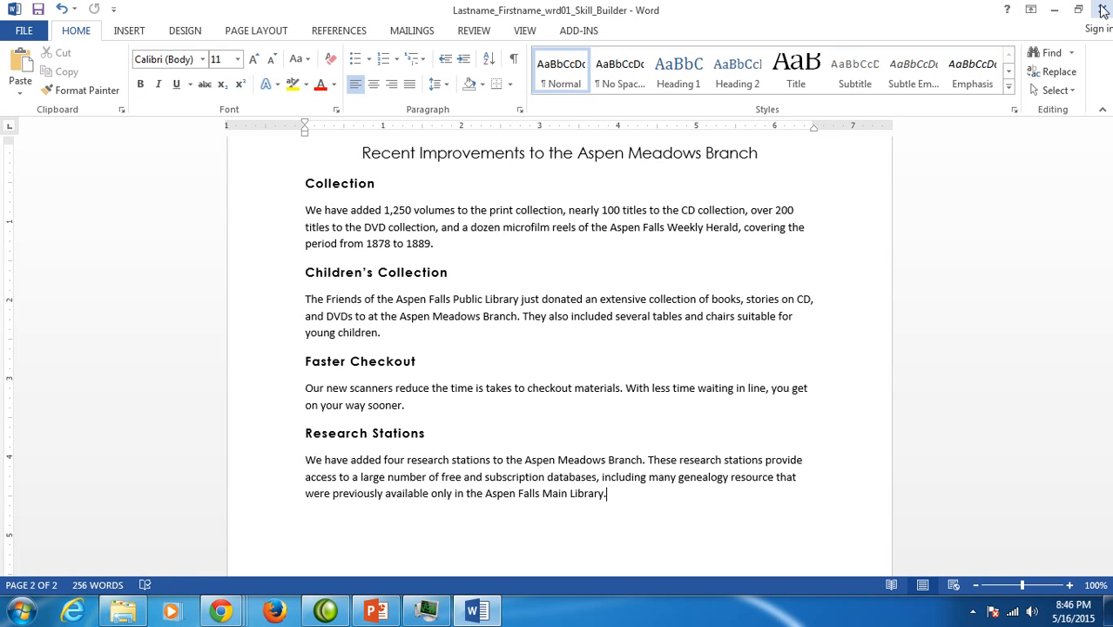
pyautogui.moveTo(1104, 11)
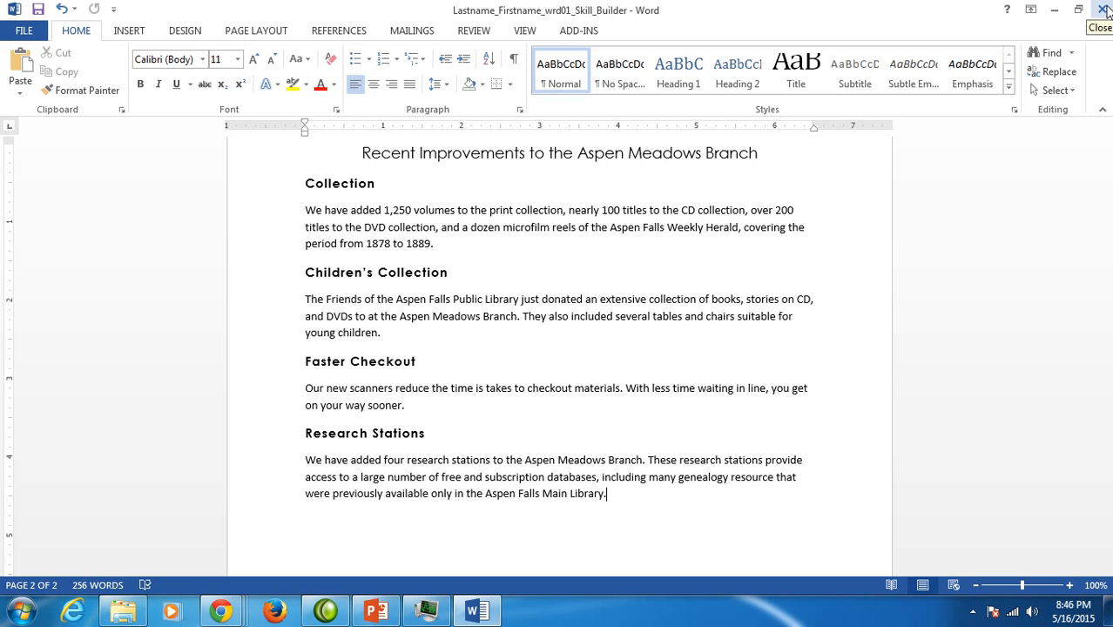
# Step: Close the finished Aspen Meadows report in Word and dismiss the starting-files popup in Chrome
pyautogui.click(1104, 10)
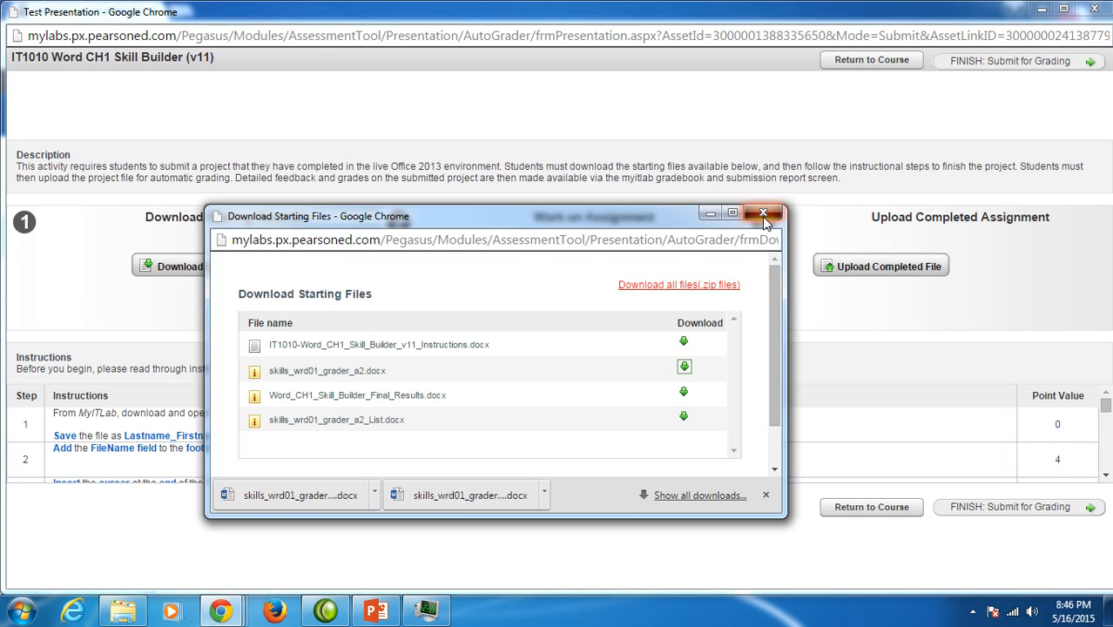
pyautogui.click(762, 212)
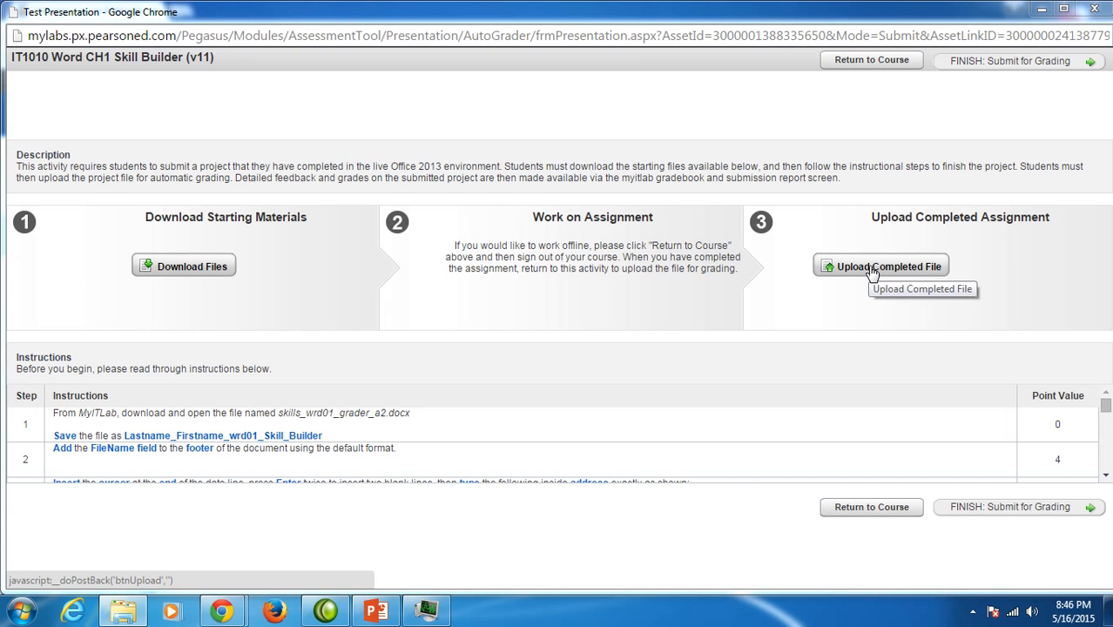
# Step: Upload Lastname_Firstname_wrd01_Skill_Builder.docx as the completed file until MyITLab confirms success
pyautogui.click(881, 265)
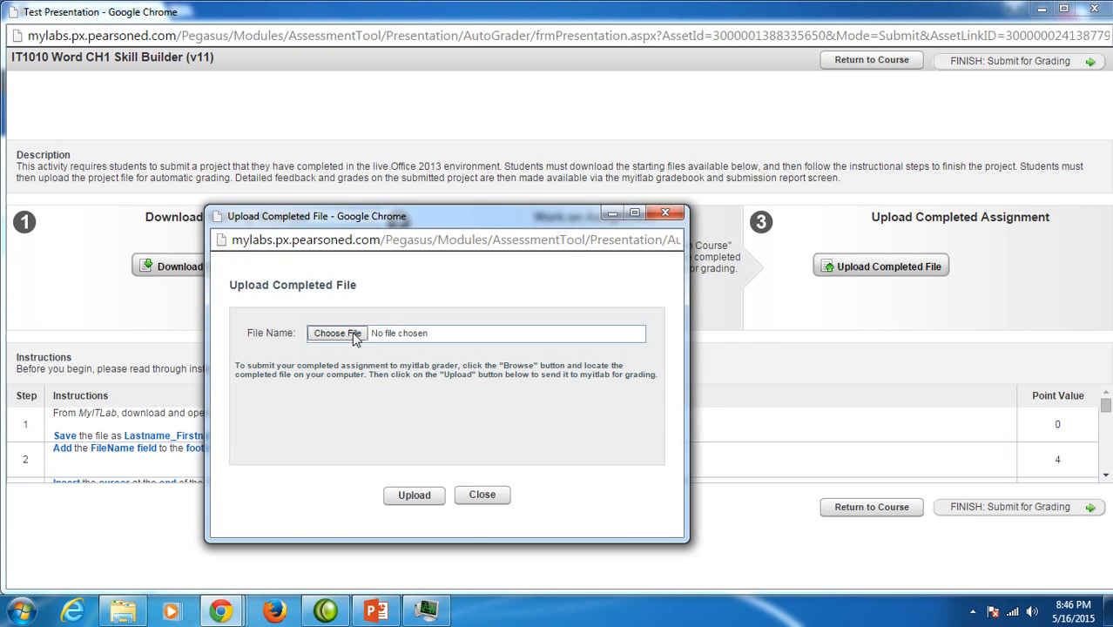
pyautogui.click(338, 333)
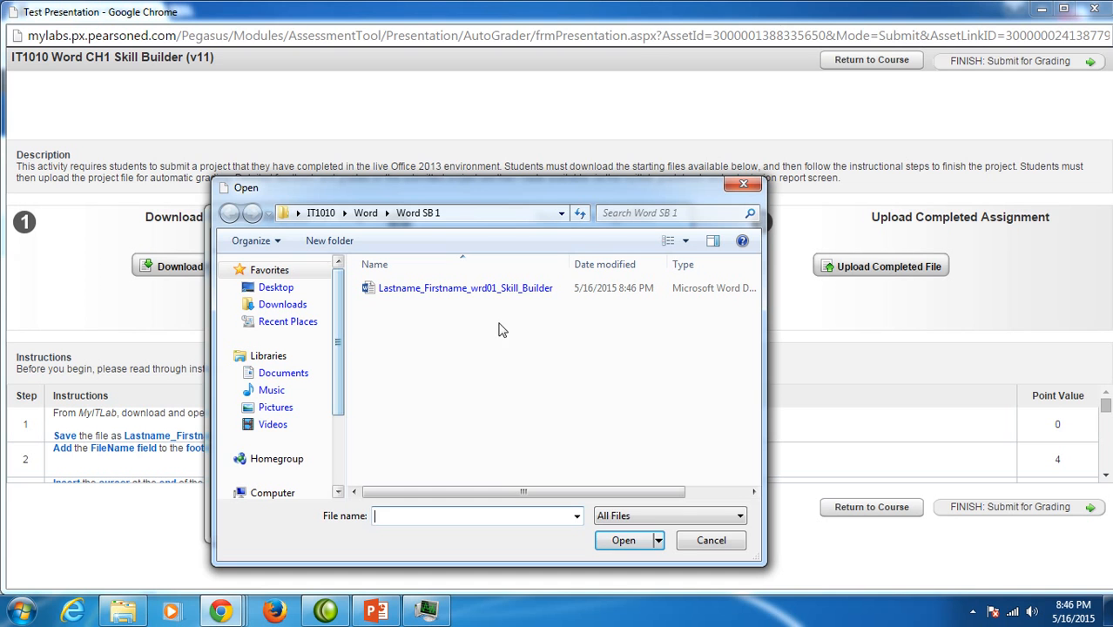
pyautogui.click(465, 287)
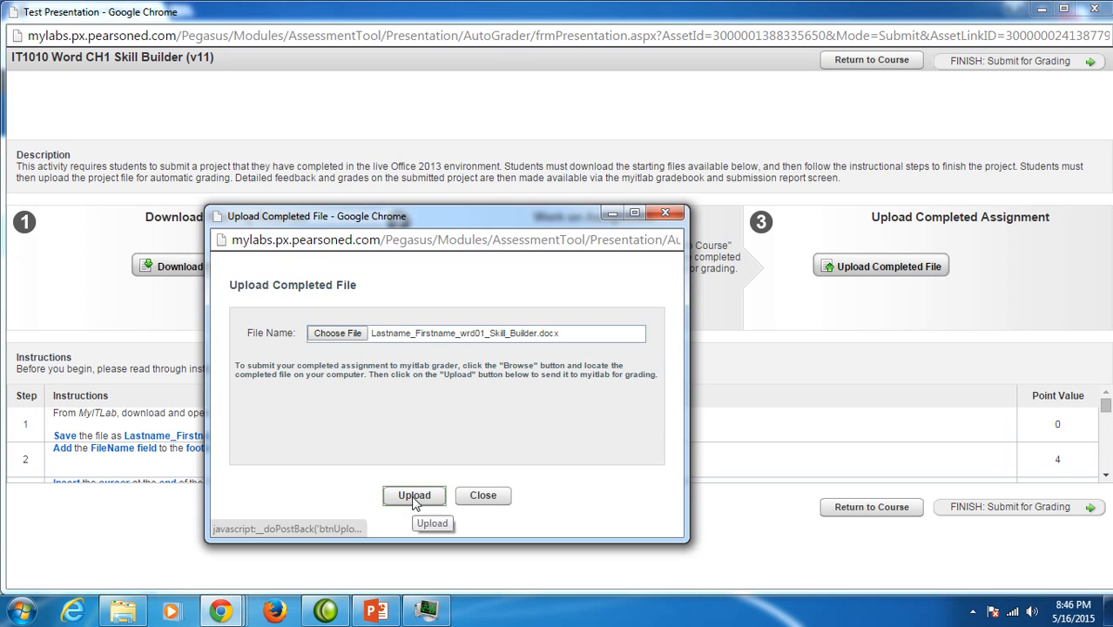
pyautogui.click(414, 494)
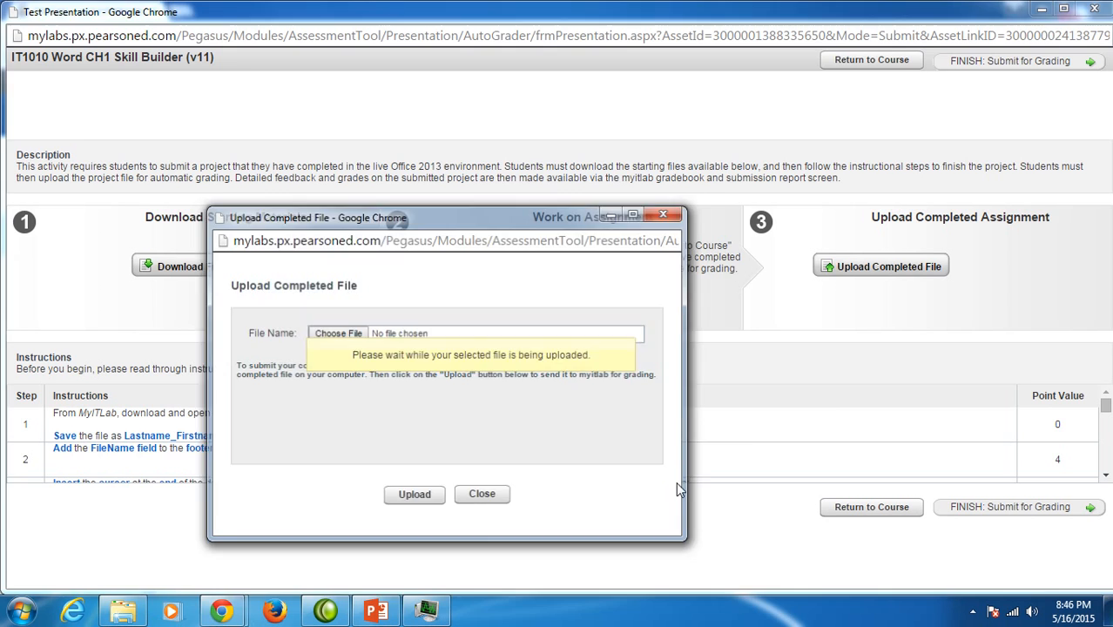
pyautogui.click(414, 495)
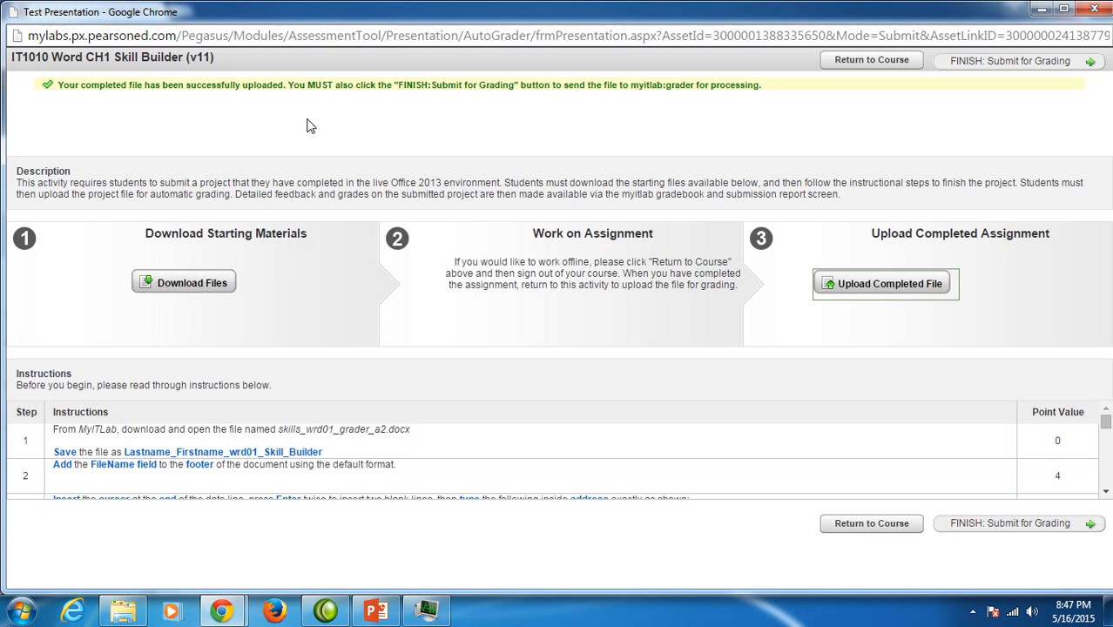
pyautogui.moveTo(874, 105)
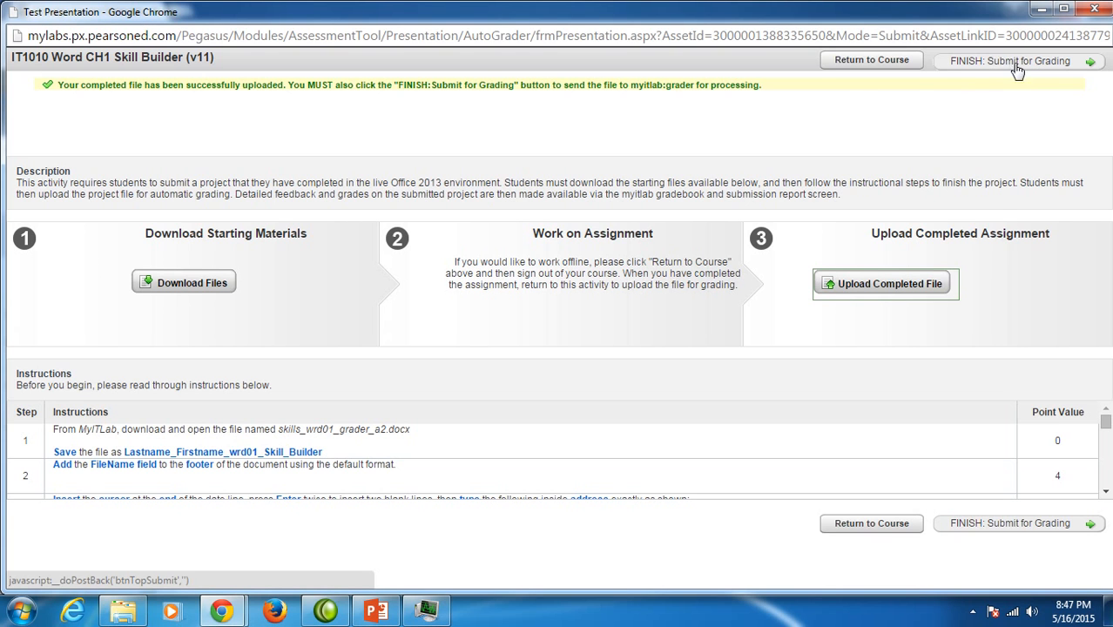
pyautogui.moveTo(1010, 61)
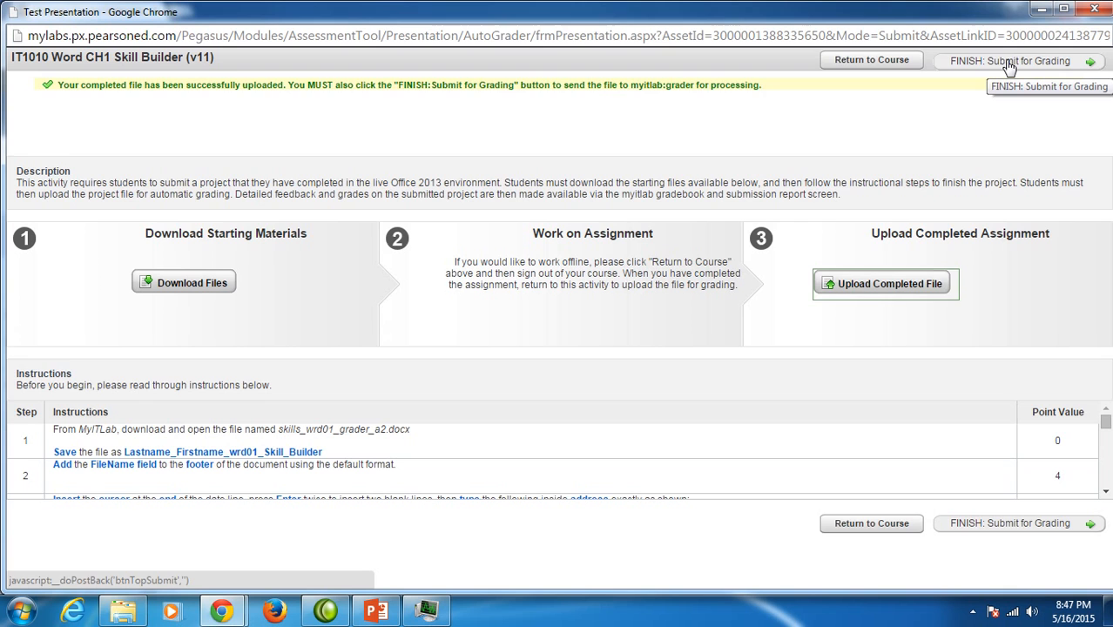
# Step: Submit the uploaded Skill Builder file for grading via FINISH: Submit for Grading
pyautogui.click(1010, 61)
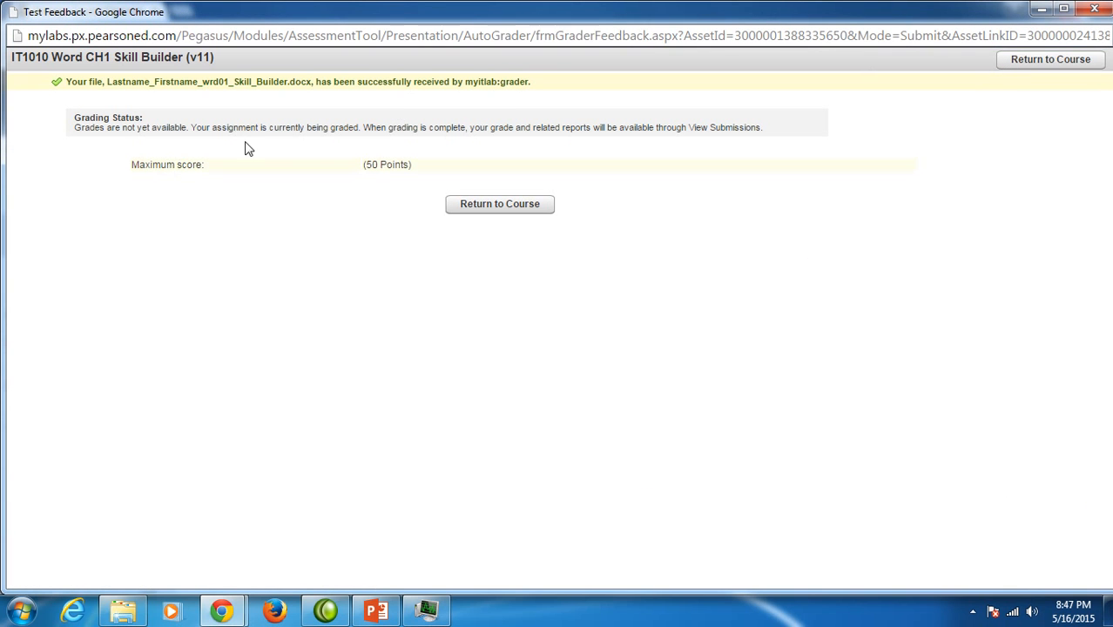
pyautogui.moveTo(340, 235)
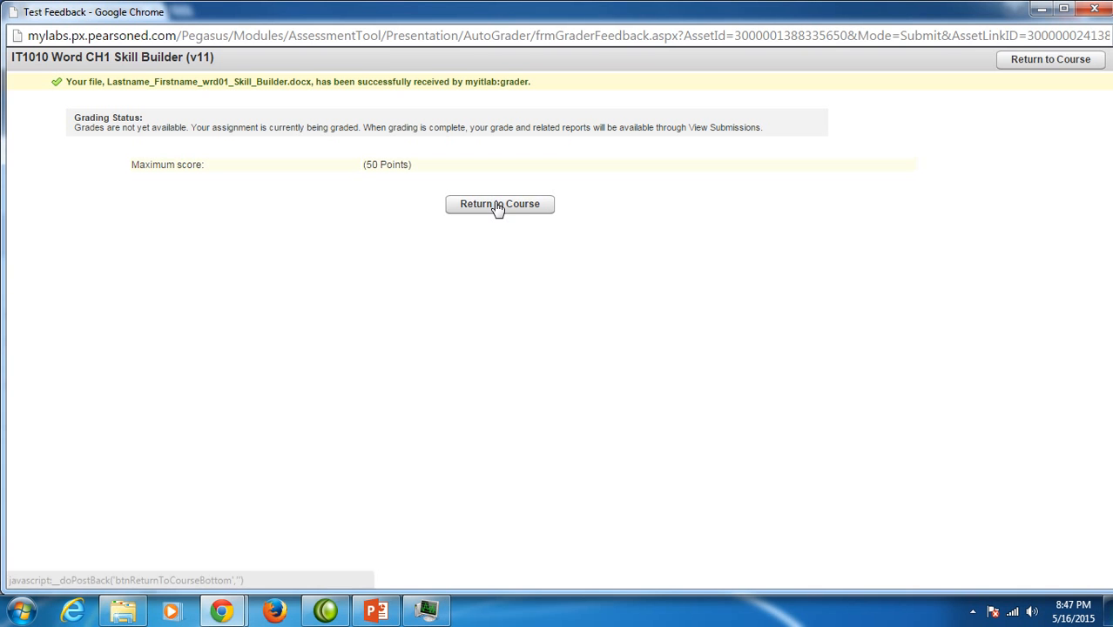
# Step: Return to Manage Course Materials, where Word CH1 Skill Builder shows 50/50 Passed
pyautogui.click(500, 204)
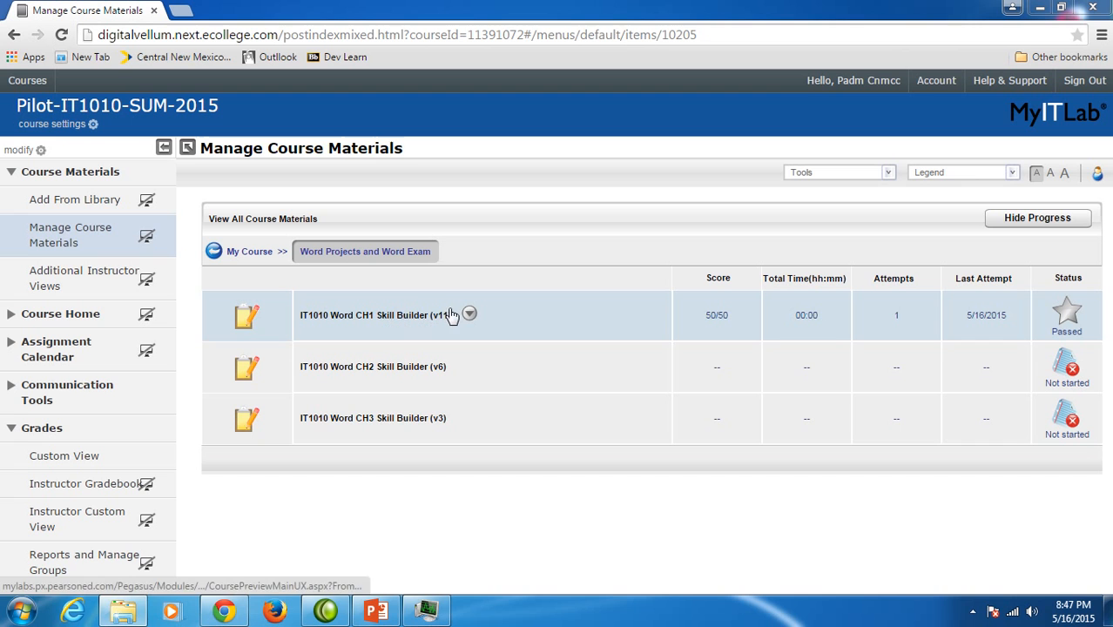
pyautogui.moveTo(411, 320)
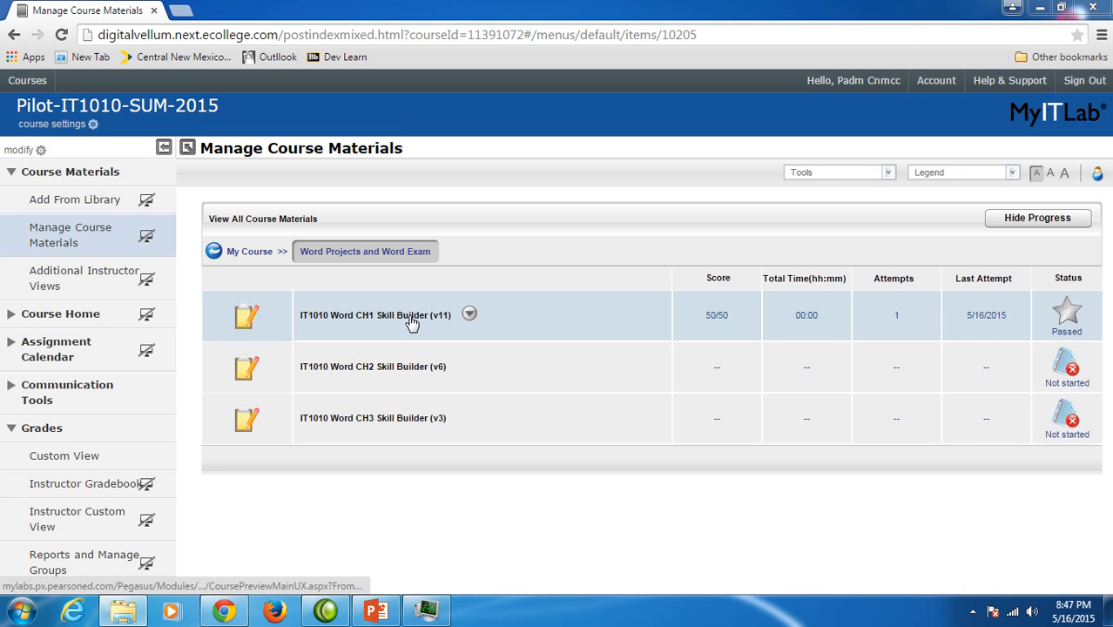
pyautogui.moveTo(415, 325)
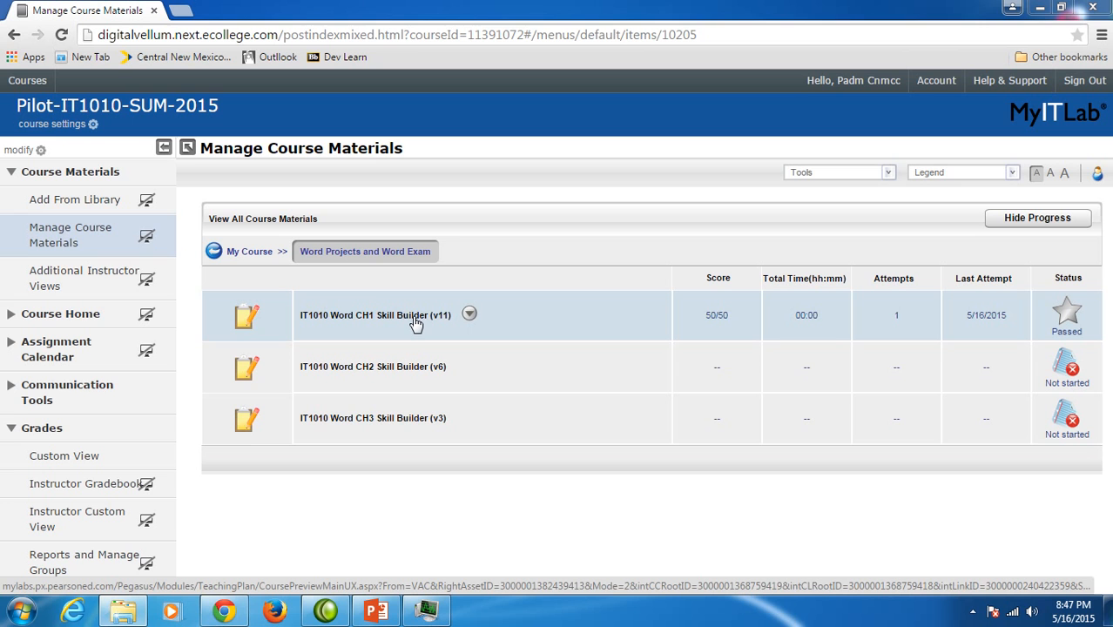
pyautogui.moveTo(418, 321)
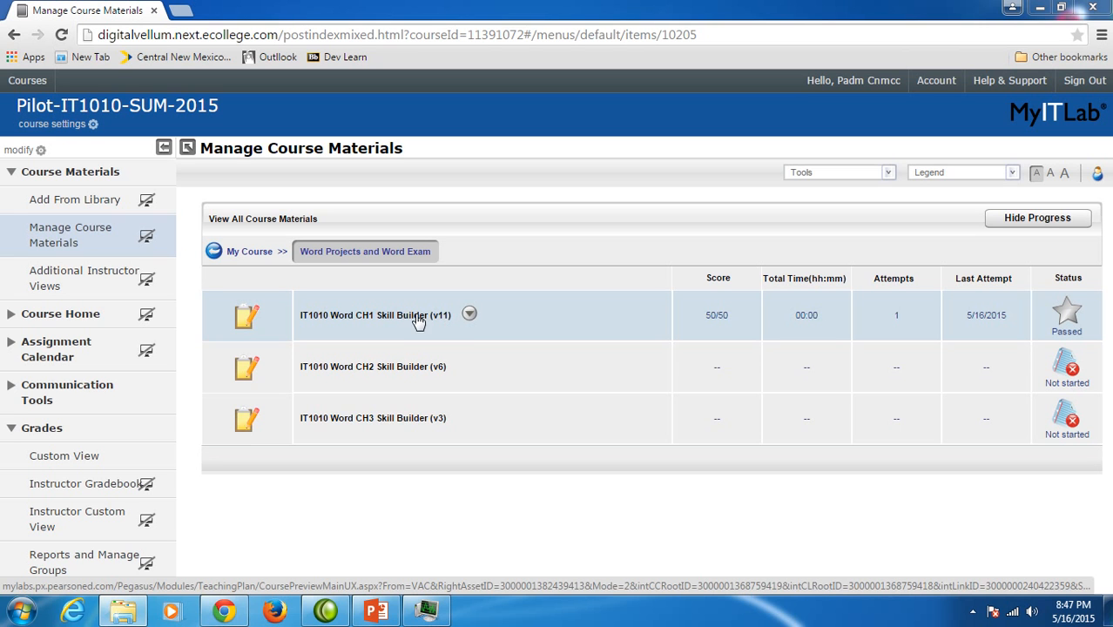
pyautogui.moveTo(447, 338)
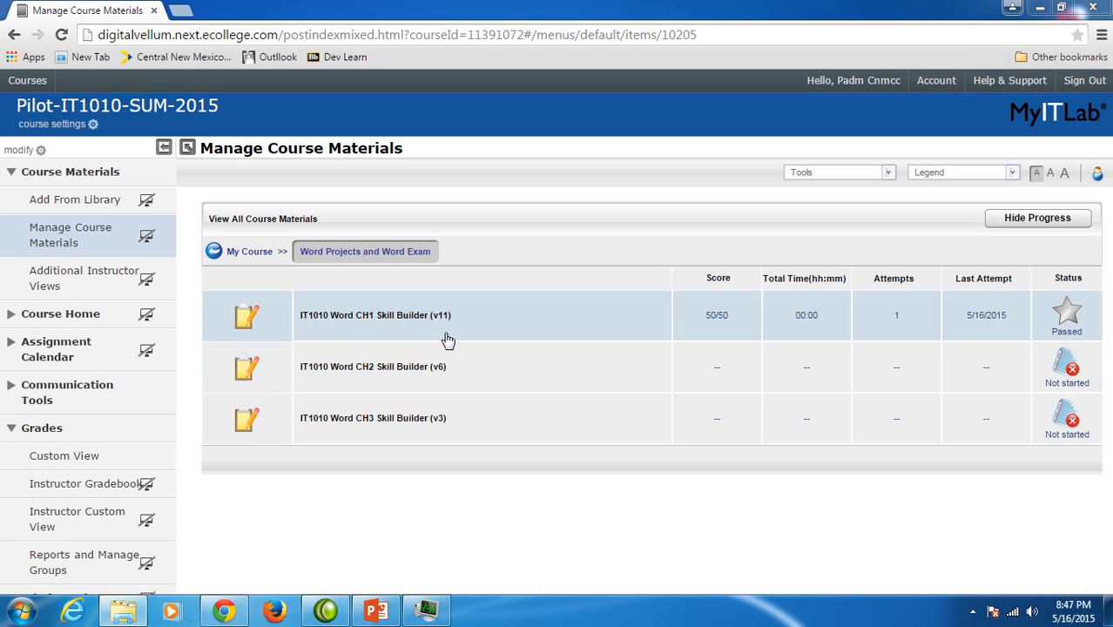
pyautogui.moveTo(468, 326)
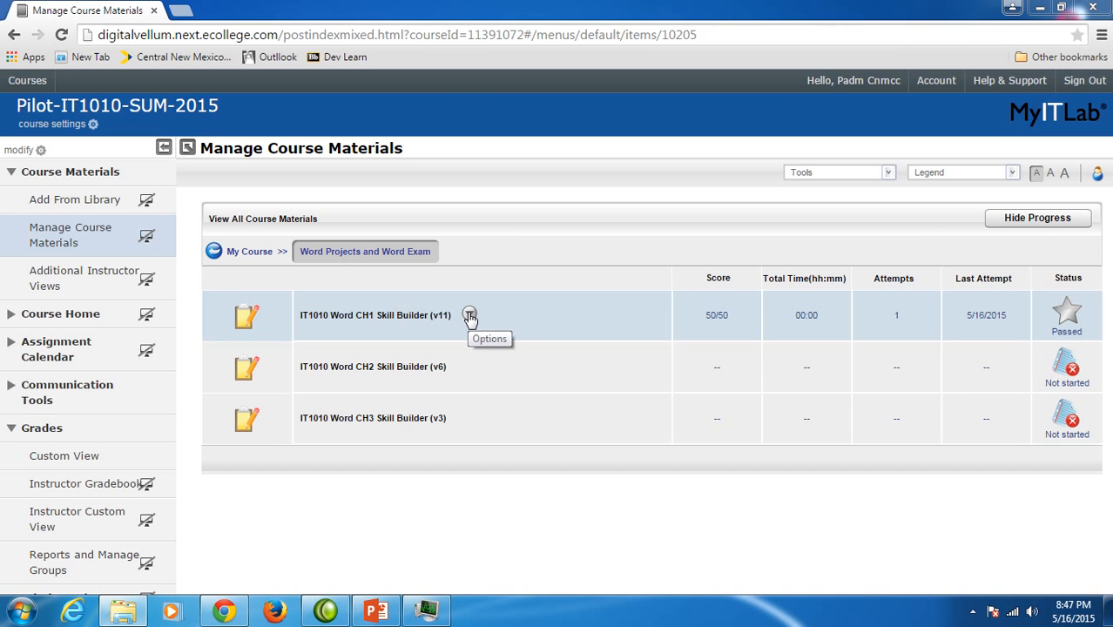
# Step: View past submissions for the CH1 Skill Builder and load the 50/50 submission's score card
pyautogui.click(471, 314)
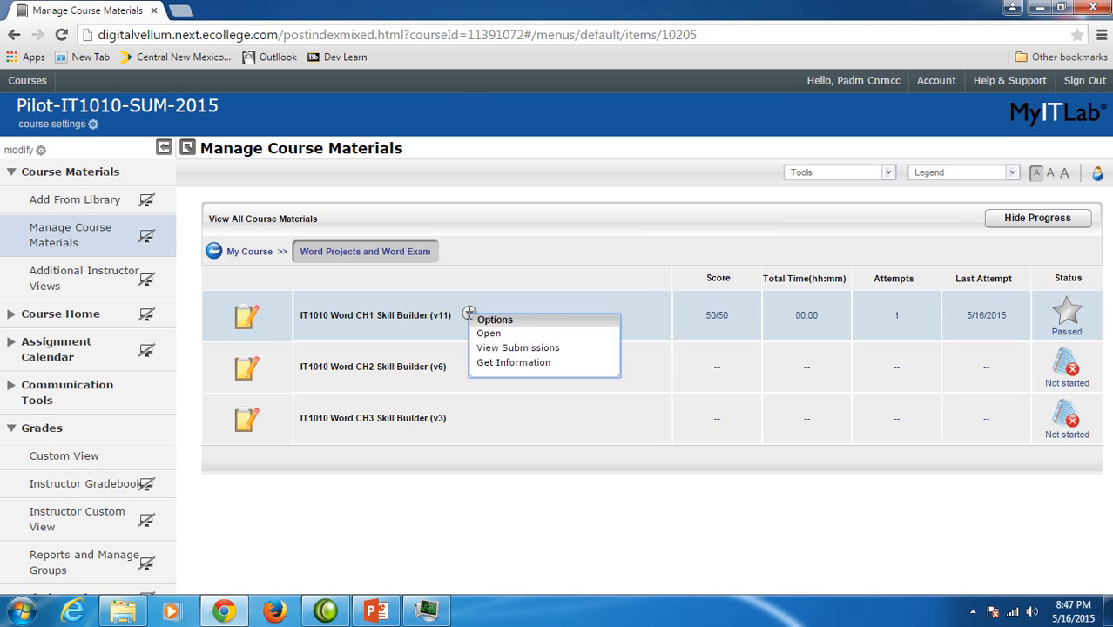
pyautogui.click(517, 348)
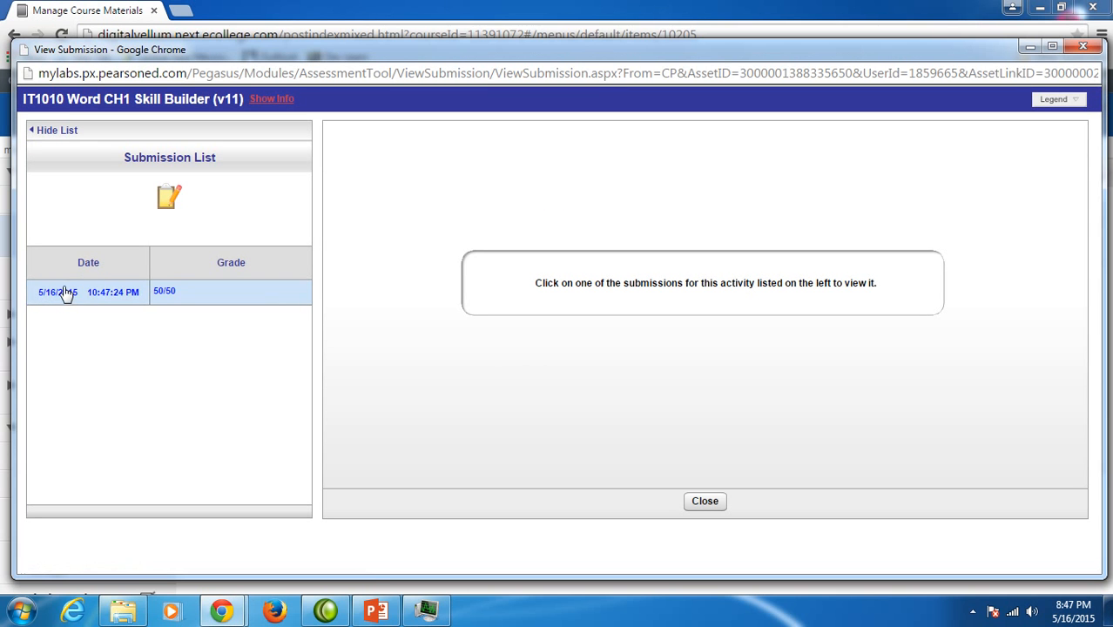
pyautogui.click(56, 293)
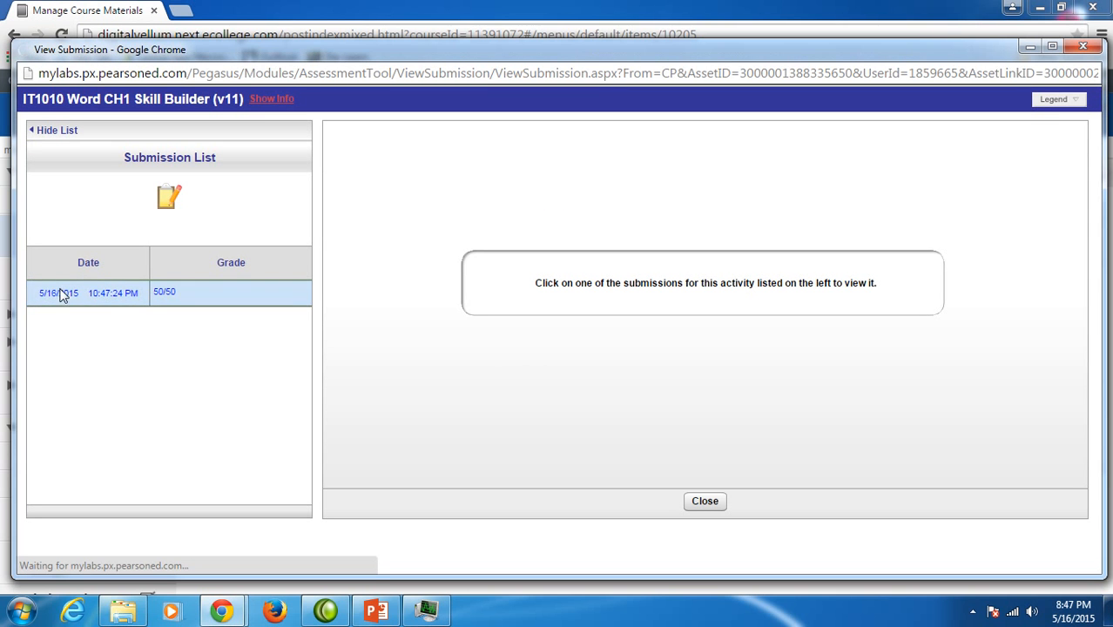
pyautogui.click(59, 293)
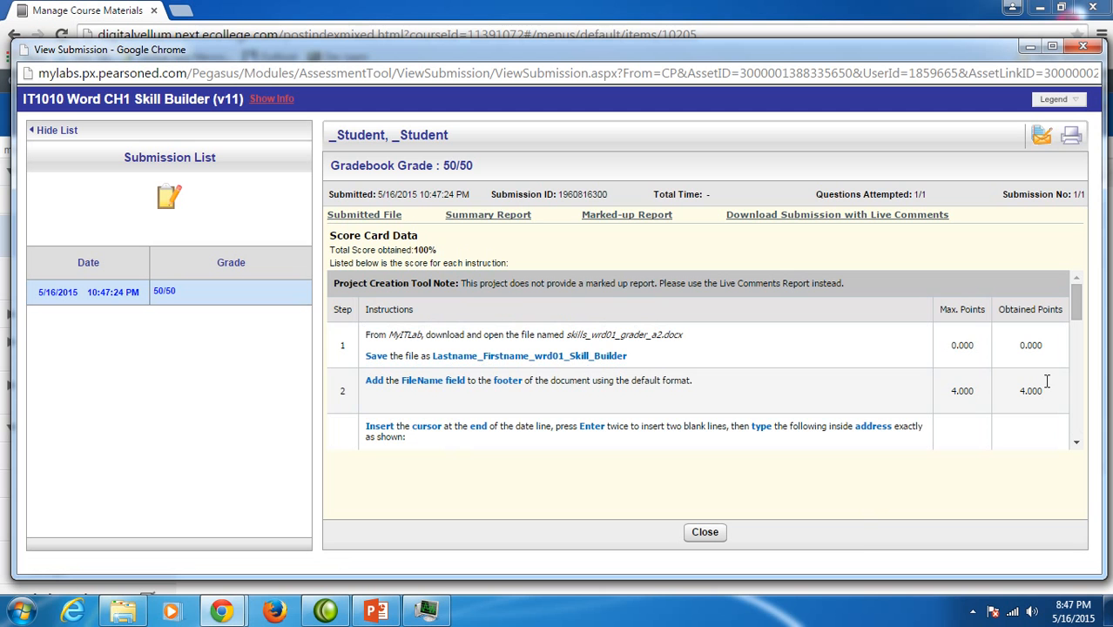
pyautogui.scroll(-3)
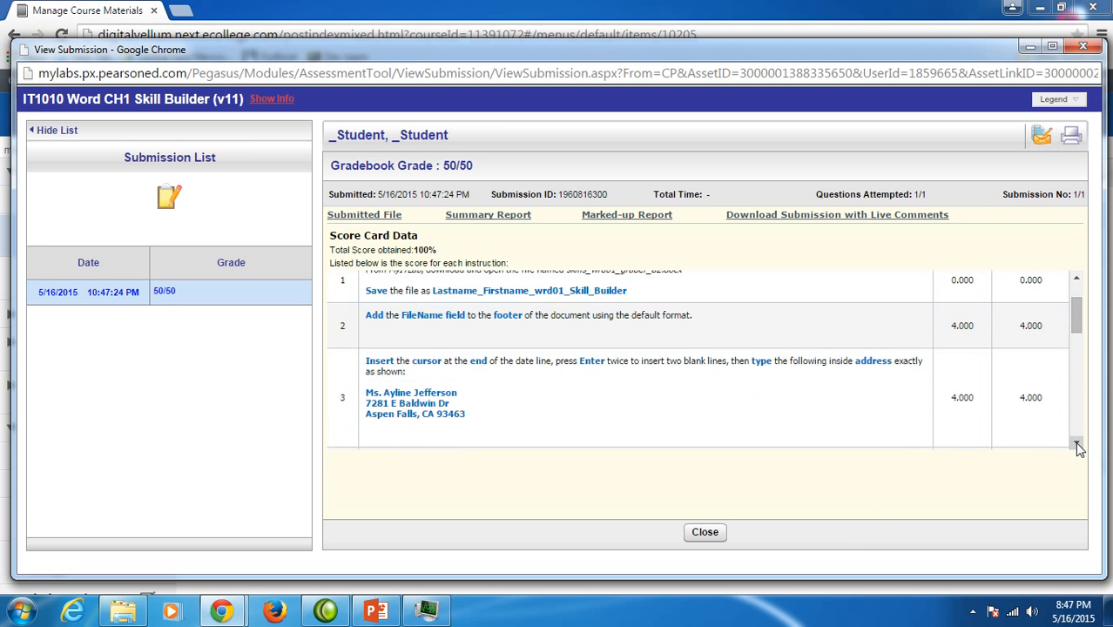
pyautogui.scroll(-3)
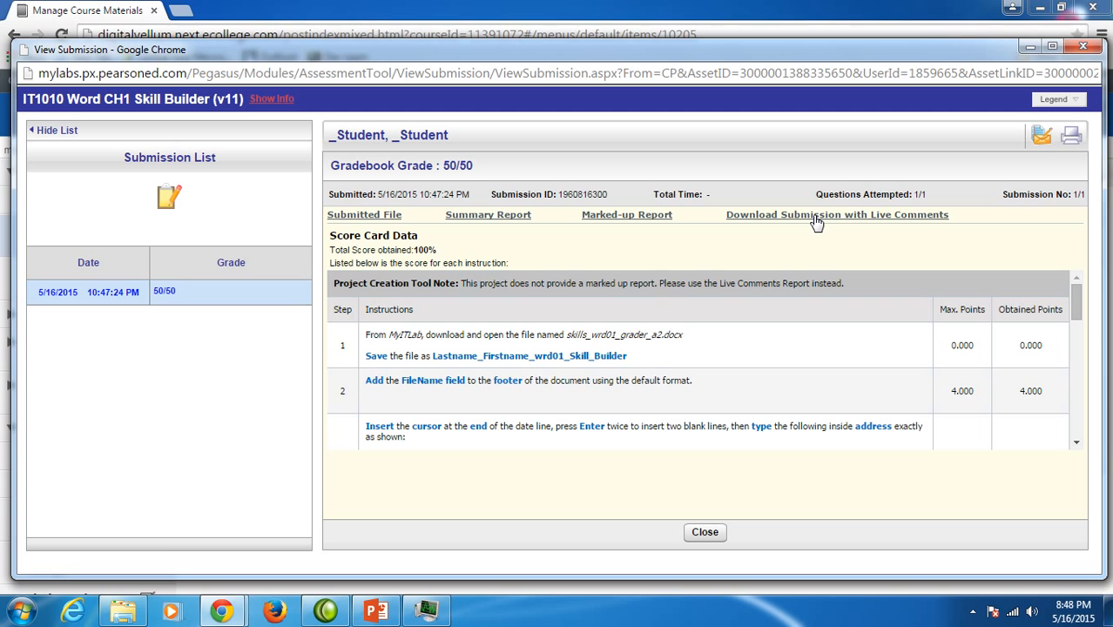
# Step: Download the Marked-up Report and open the .docx from Chrome's download bar in Word
pyautogui.click(836, 215)
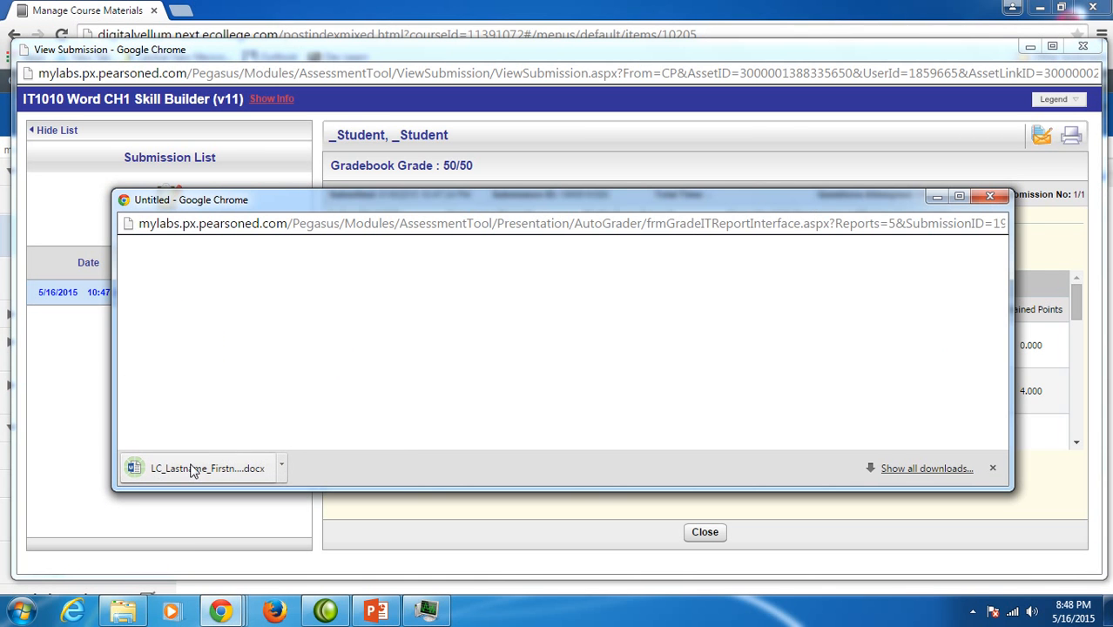
pyautogui.click(207, 467)
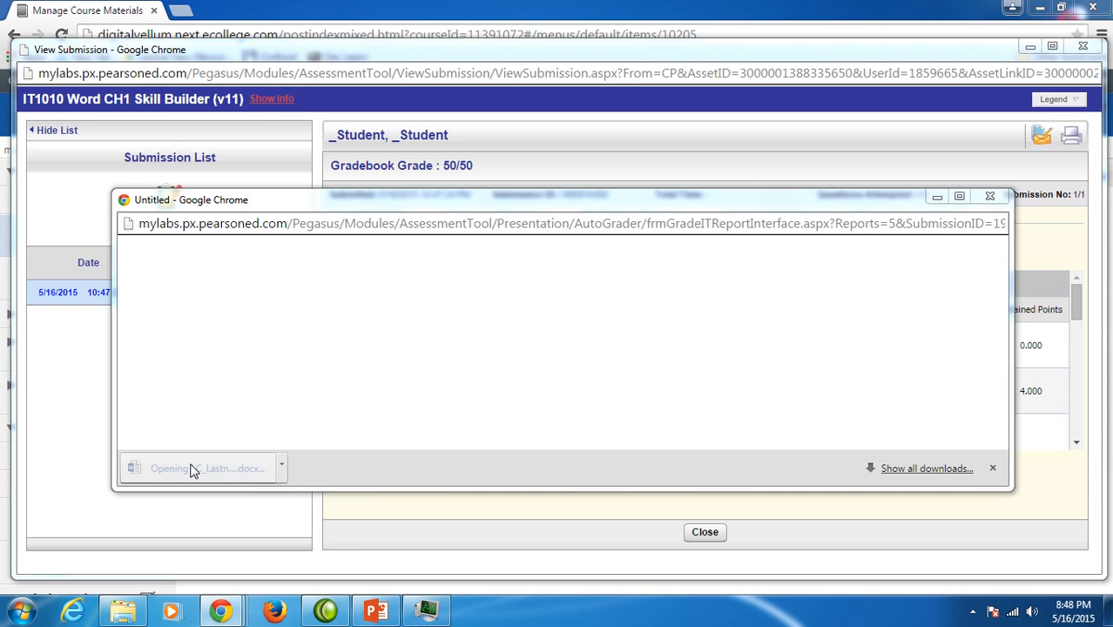
pyautogui.click(207, 469)
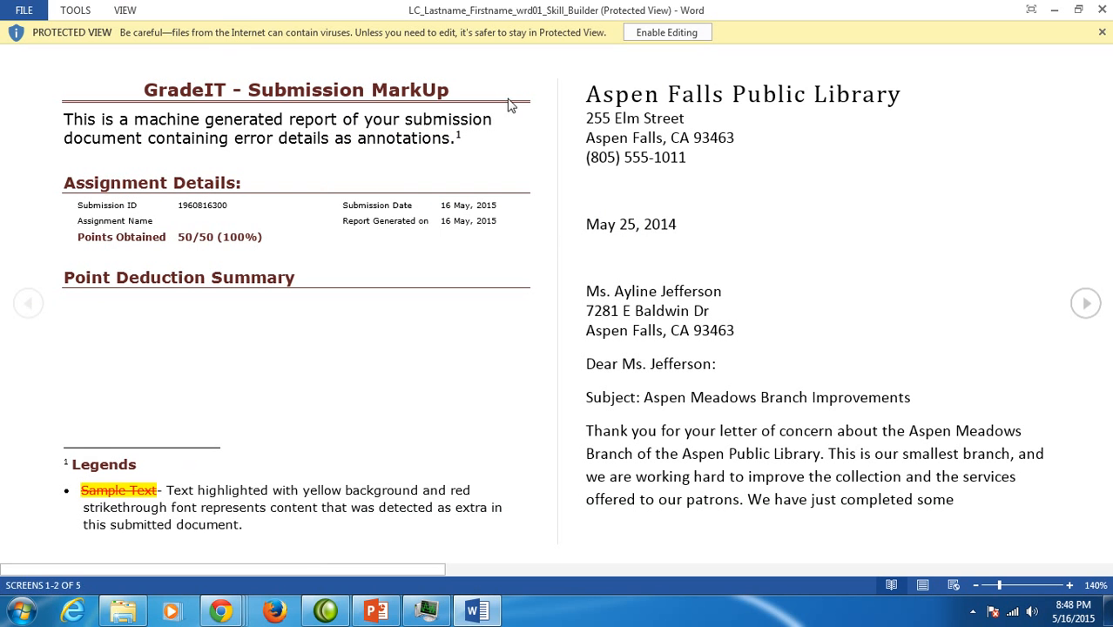
# Step: Enable editing on the protected marked-up report and scroll through its pages back to the library letter
pyautogui.click(666, 31)
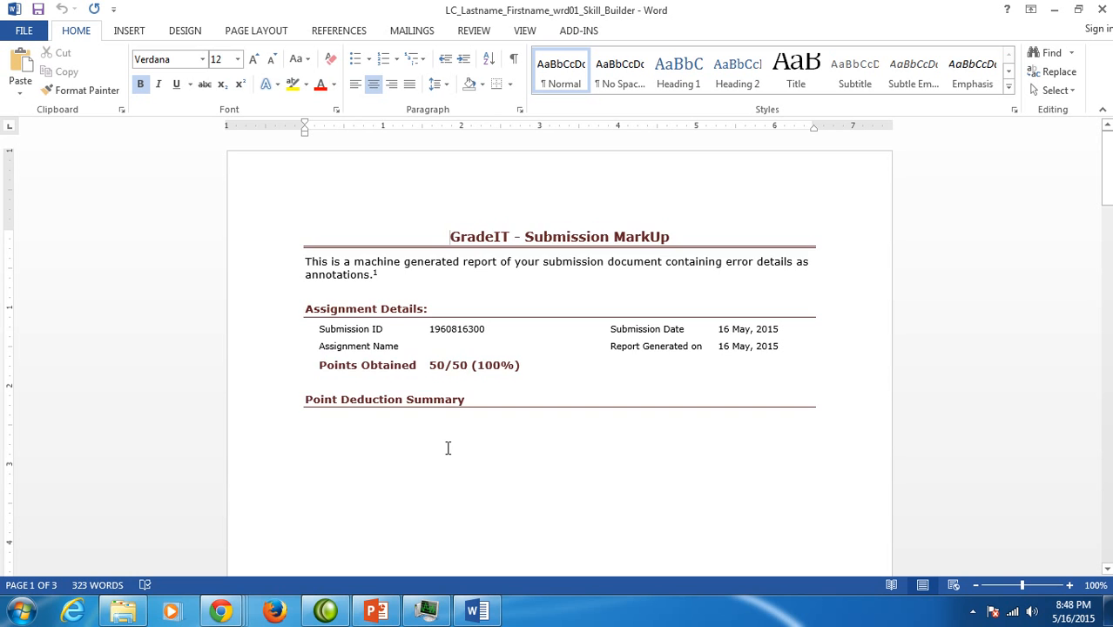
pyautogui.scroll(-3)
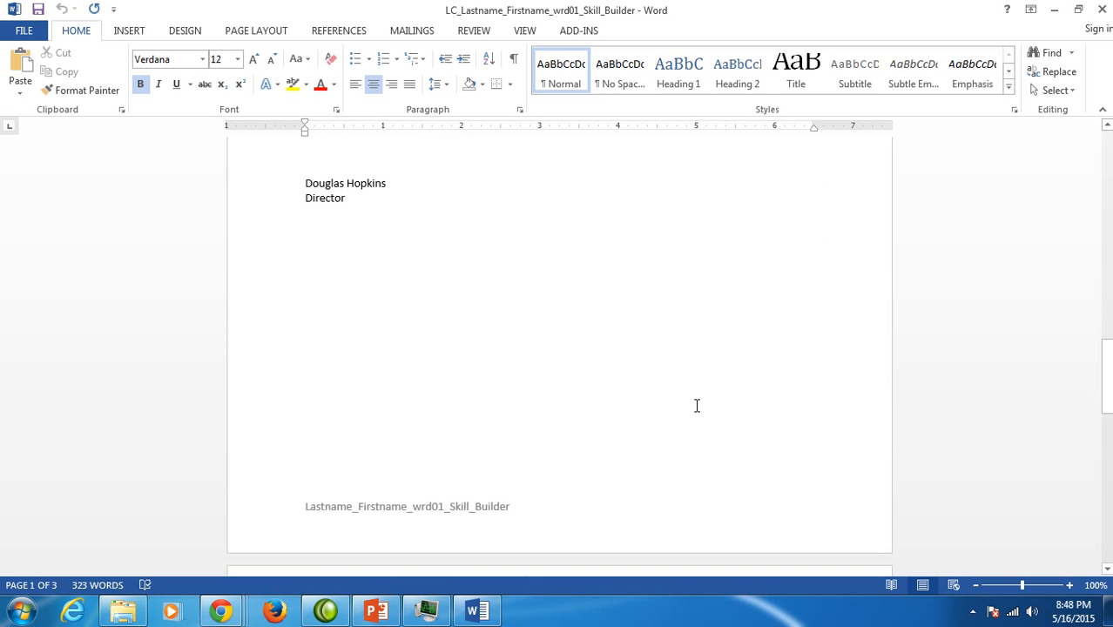
pyautogui.scroll(-3)
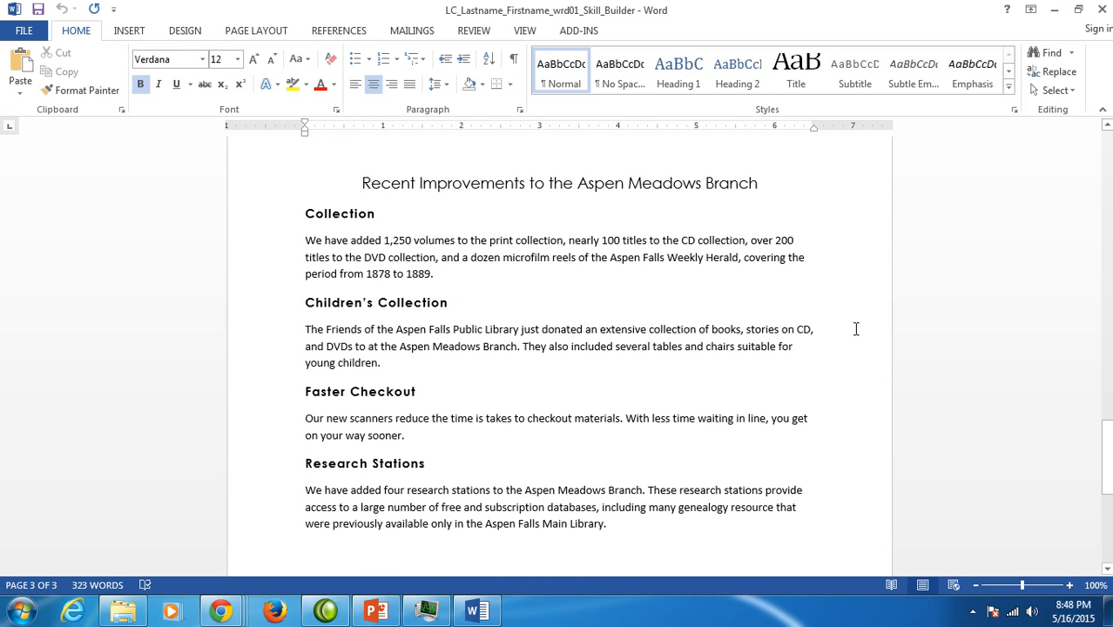
pyautogui.moveTo(862, 334)
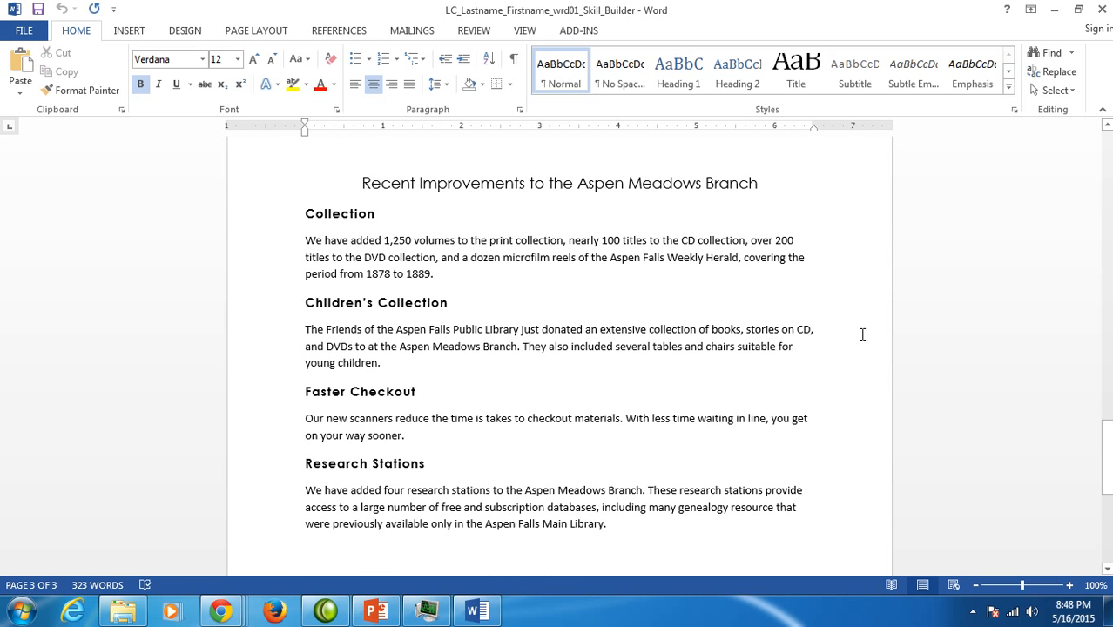
pyautogui.moveTo(753, 465)
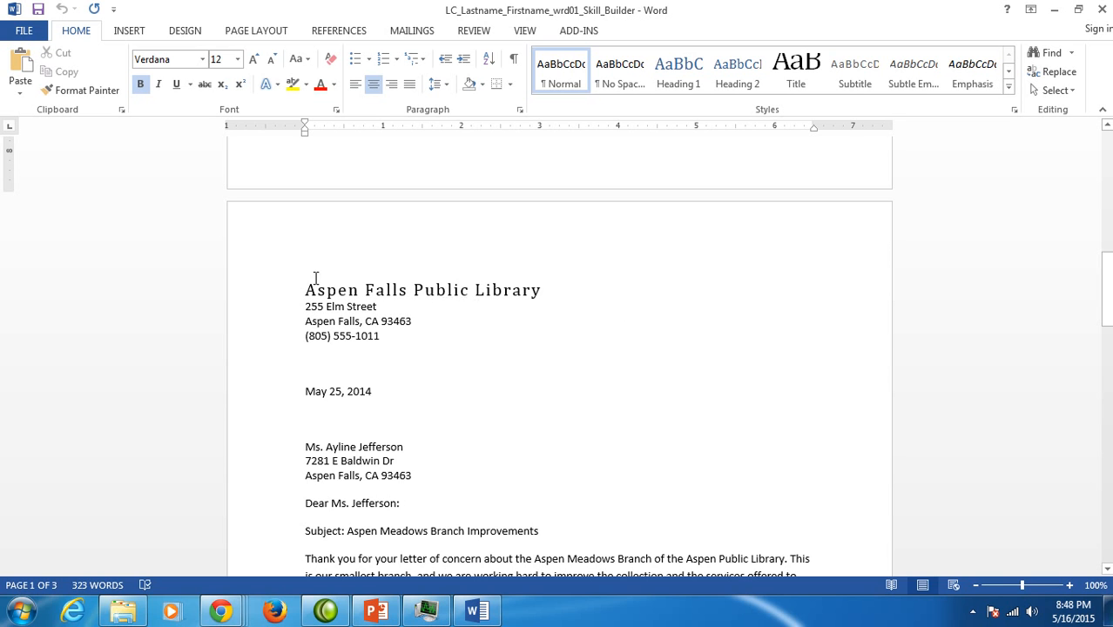
pyautogui.moveTo(603, 298)
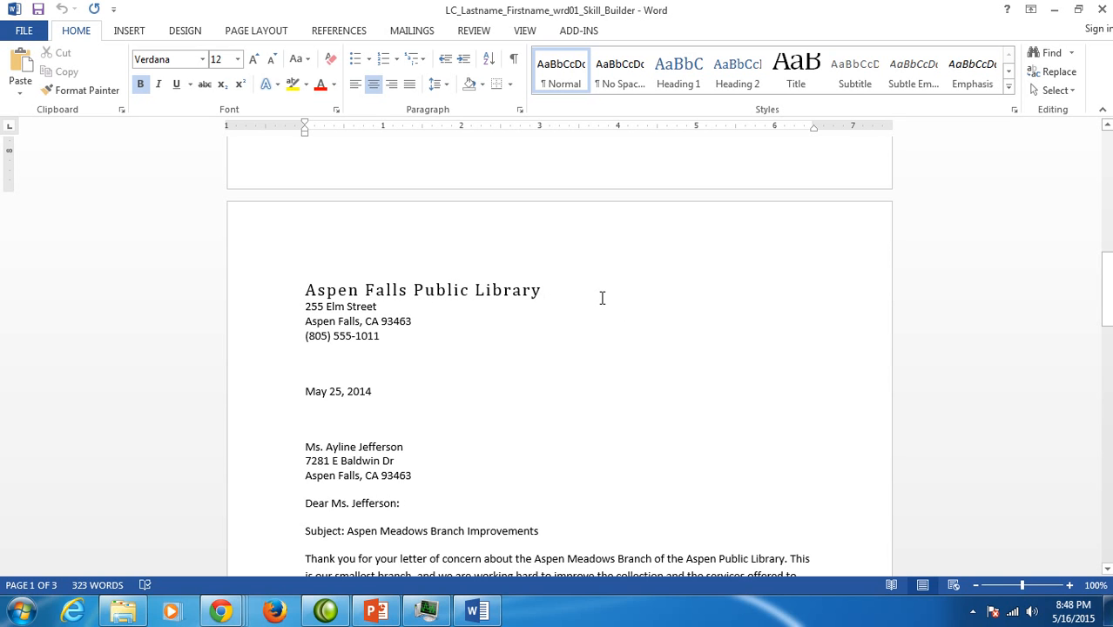
pyautogui.moveTo(871, 289)
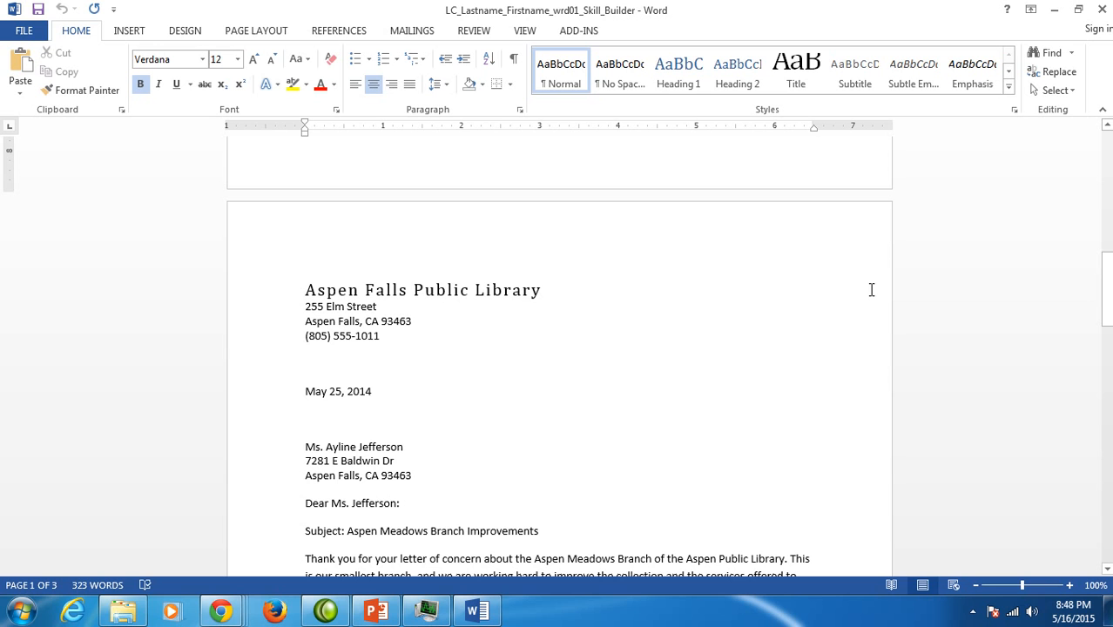
pyautogui.moveTo(850, 278)
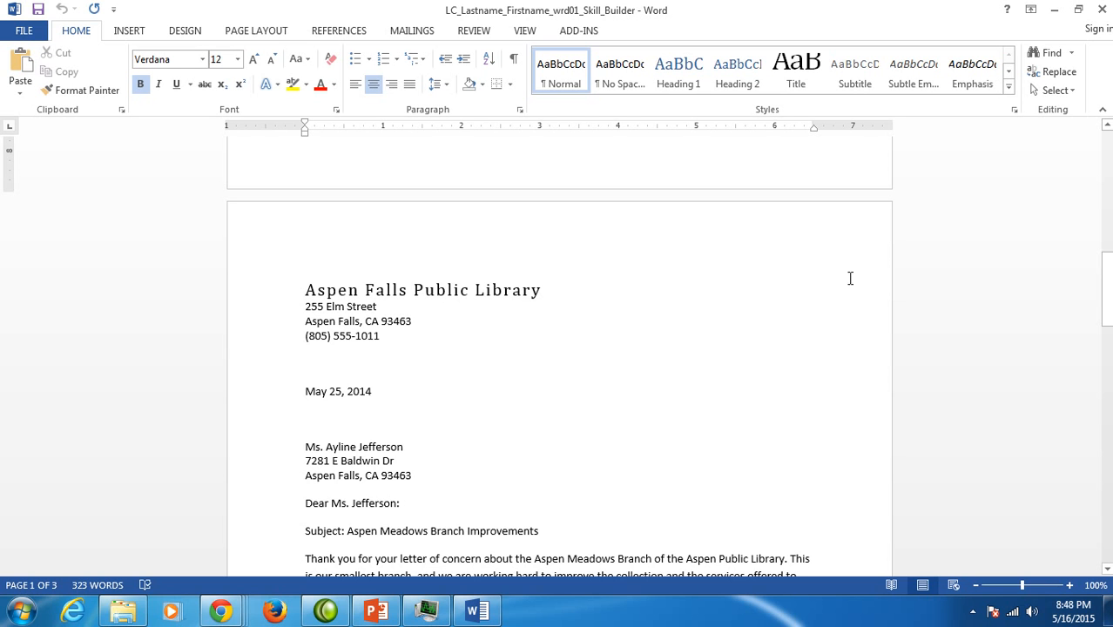
pyautogui.click(474, 32)
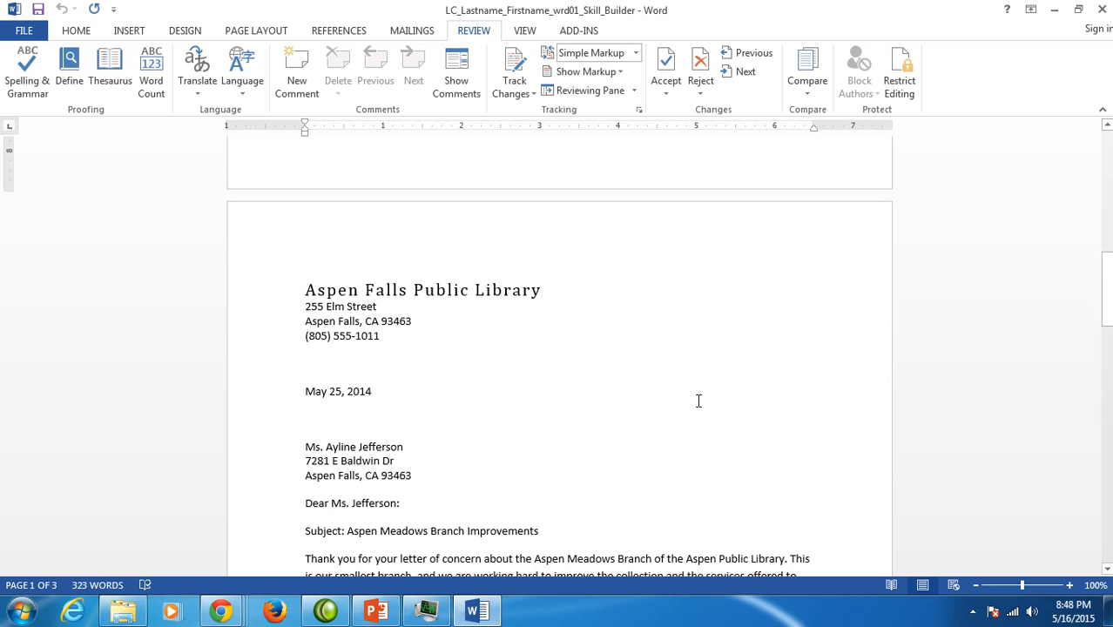
pyautogui.moveTo(493, 473)
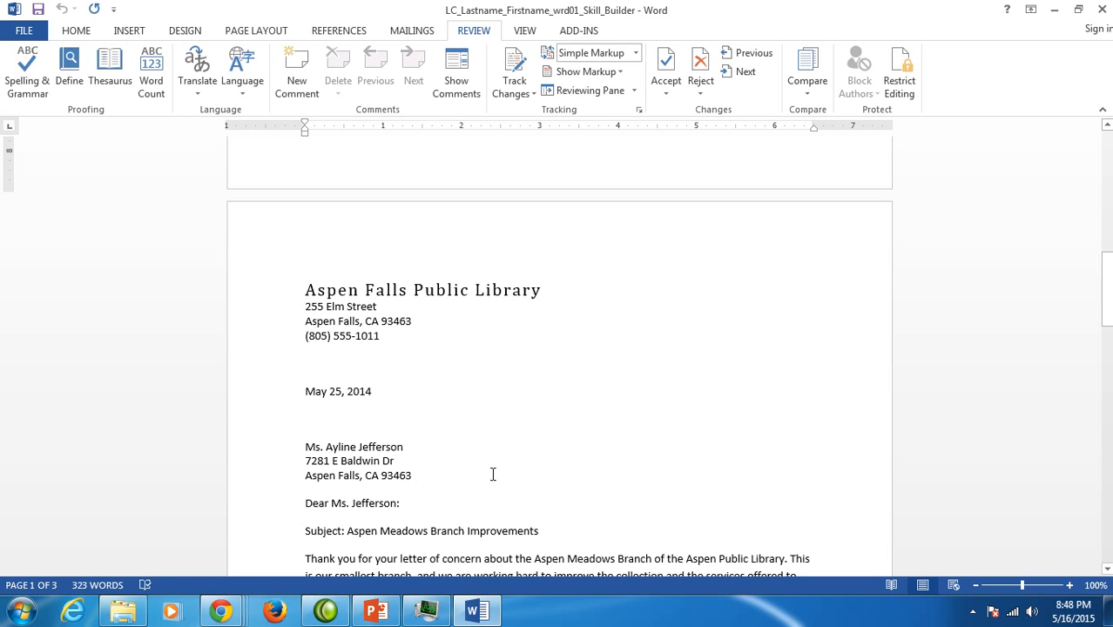
pyautogui.moveTo(574, 449)
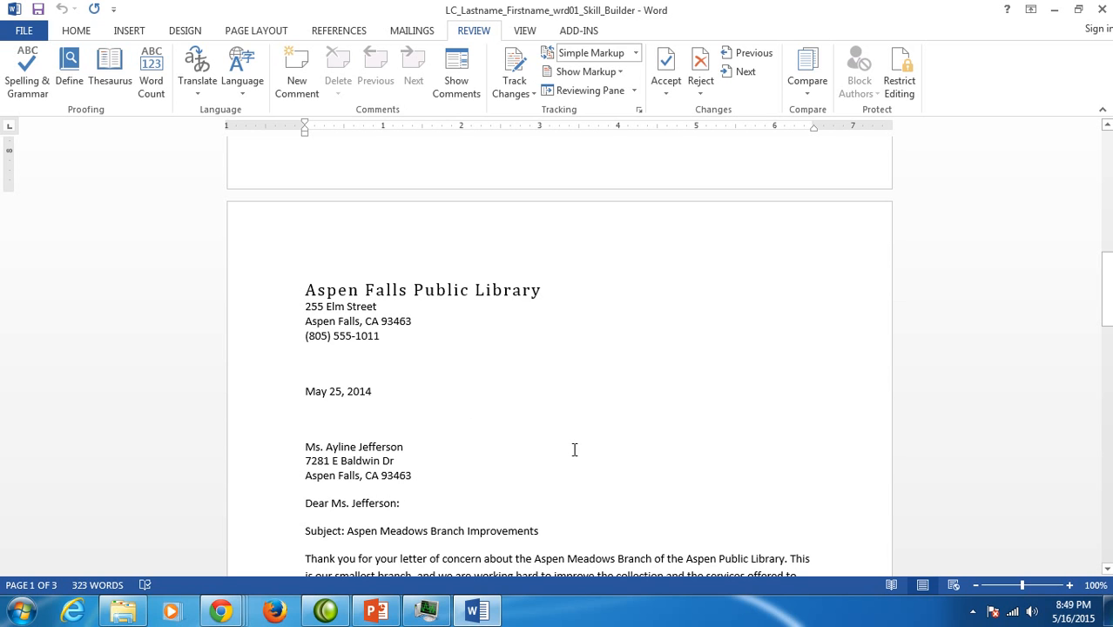
pyautogui.moveTo(625, 437)
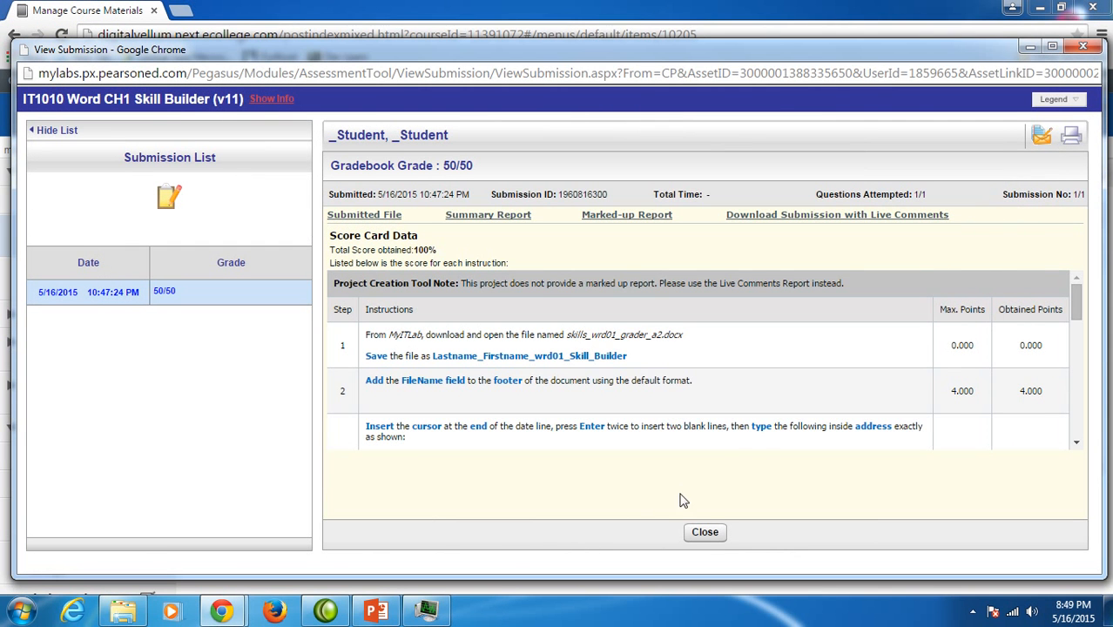
# Step: Close the View Submission details window, leaving the course materials list showing 50/50 Passed
pyautogui.click(704, 533)
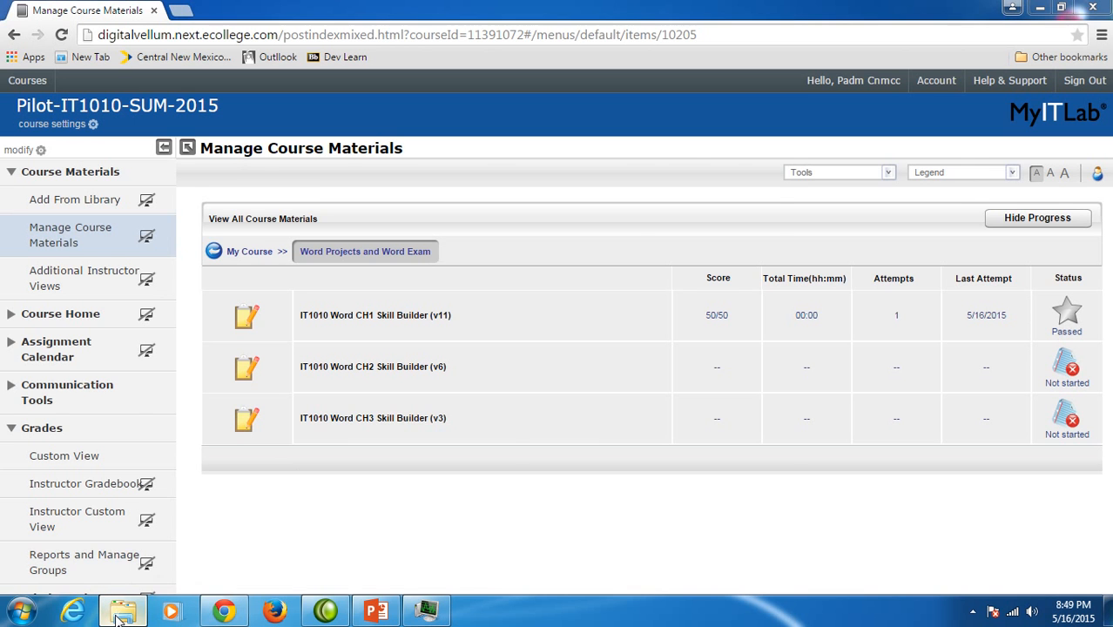
# Step: Browse Desktop > IT1010 > Word SB 1 in Explorer and open the submitted Skill Builder document
pyautogui.click(122, 610)
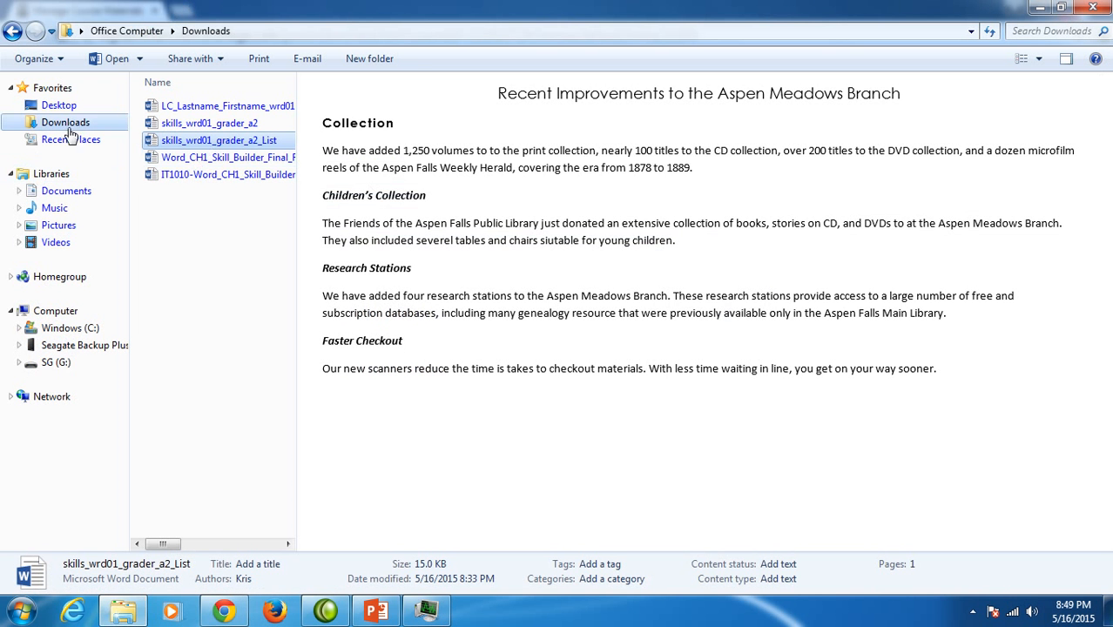
pyautogui.click(59, 104)
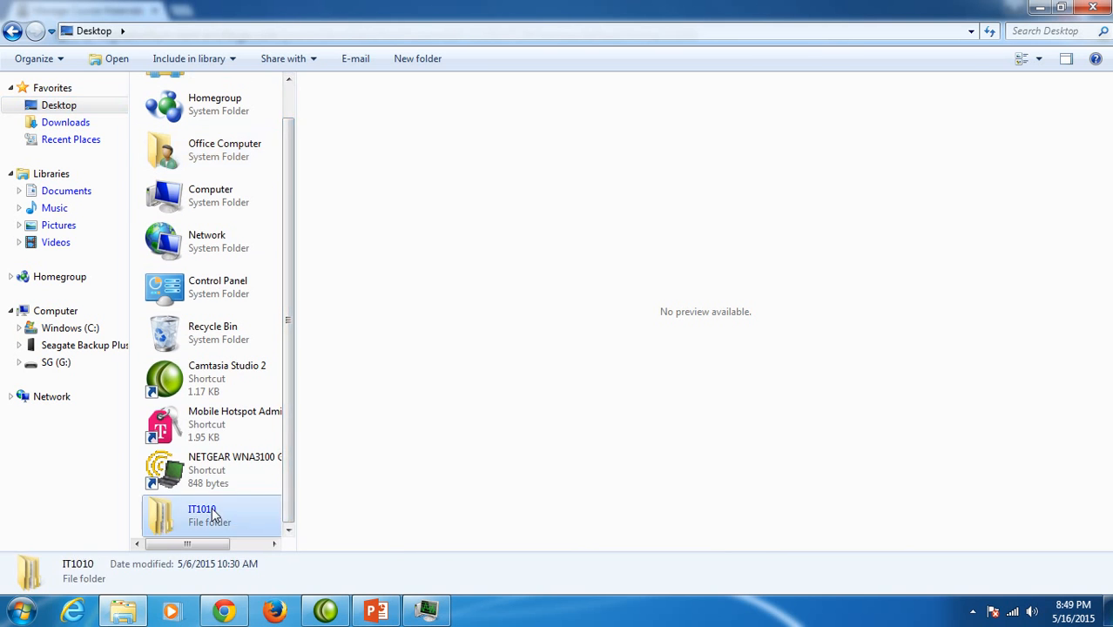
pyautogui.doubleClick(202, 515)
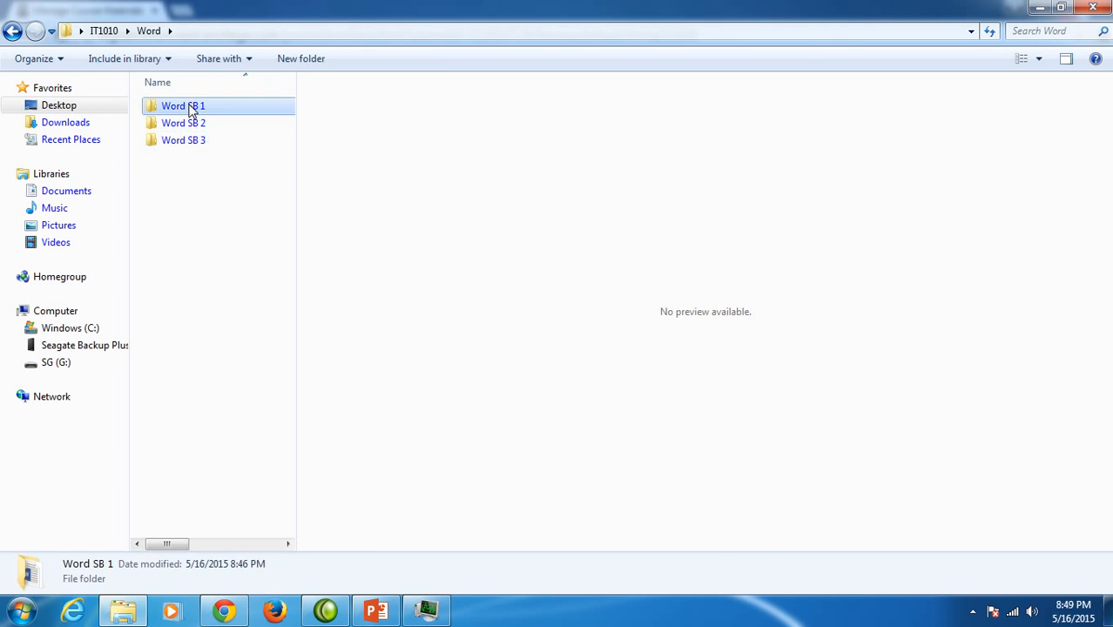
pyautogui.doubleClick(182, 106)
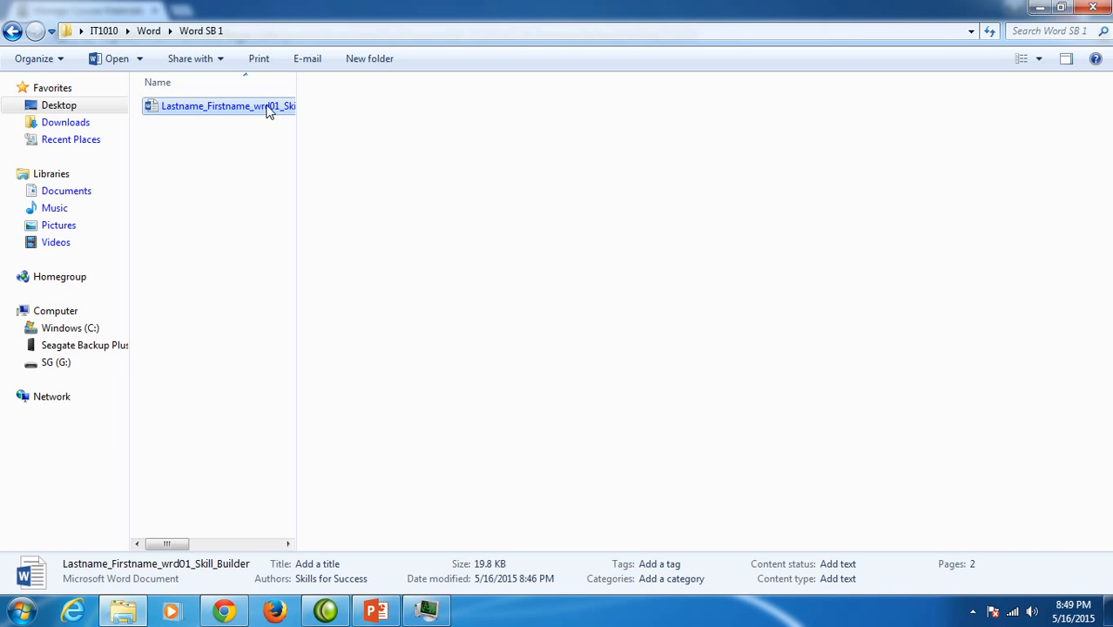
pyautogui.doubleClick(227, 107)
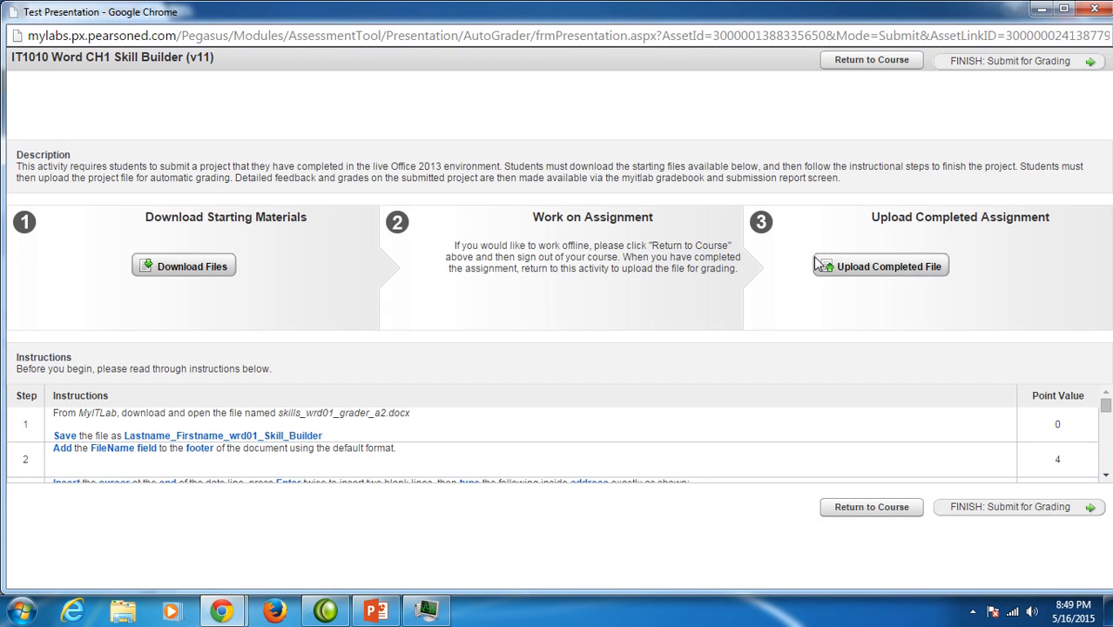
pyautogui.moveTo(881, 266)
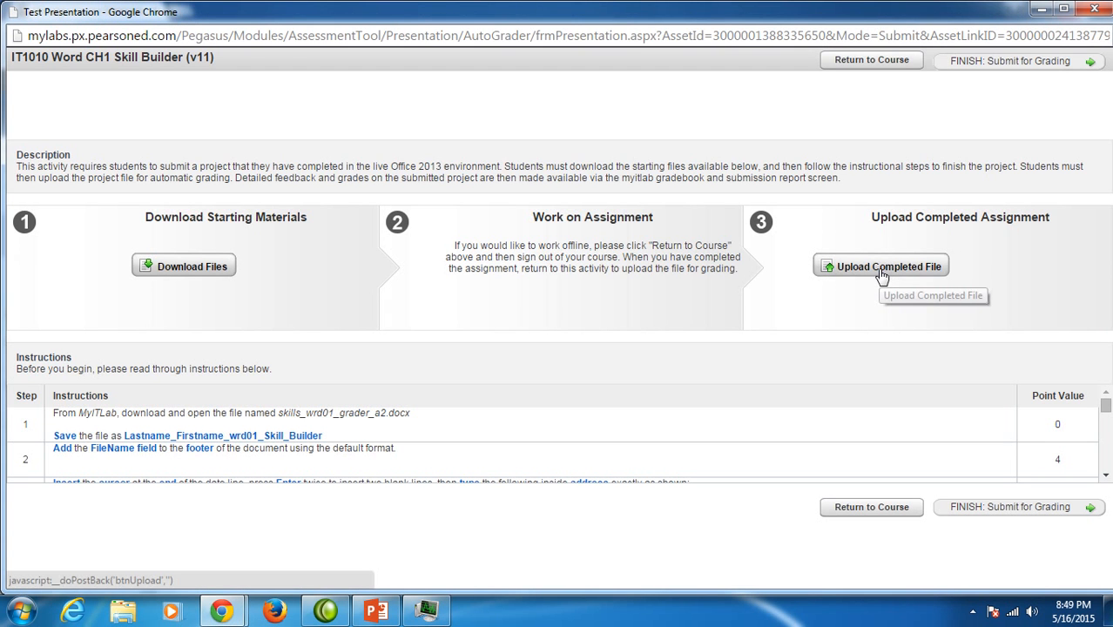
# Step: Leave the Word CH1 assignment page via the Confirm Navigation dialog, returning to course materials
pyautogui.click(881, 264)
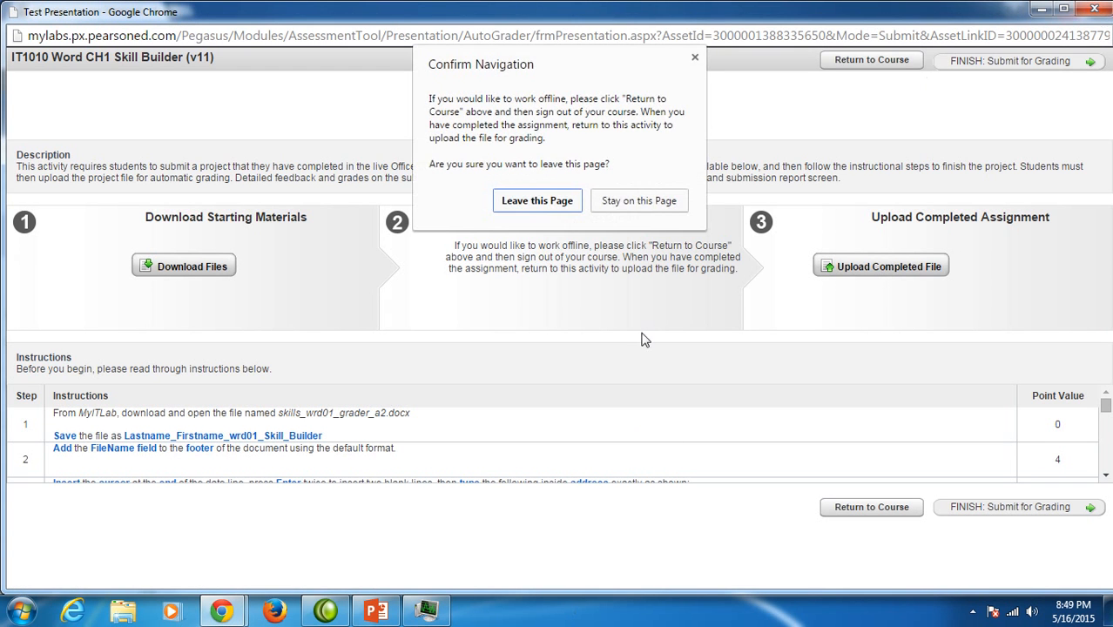
pyautogui.click(537, 201)
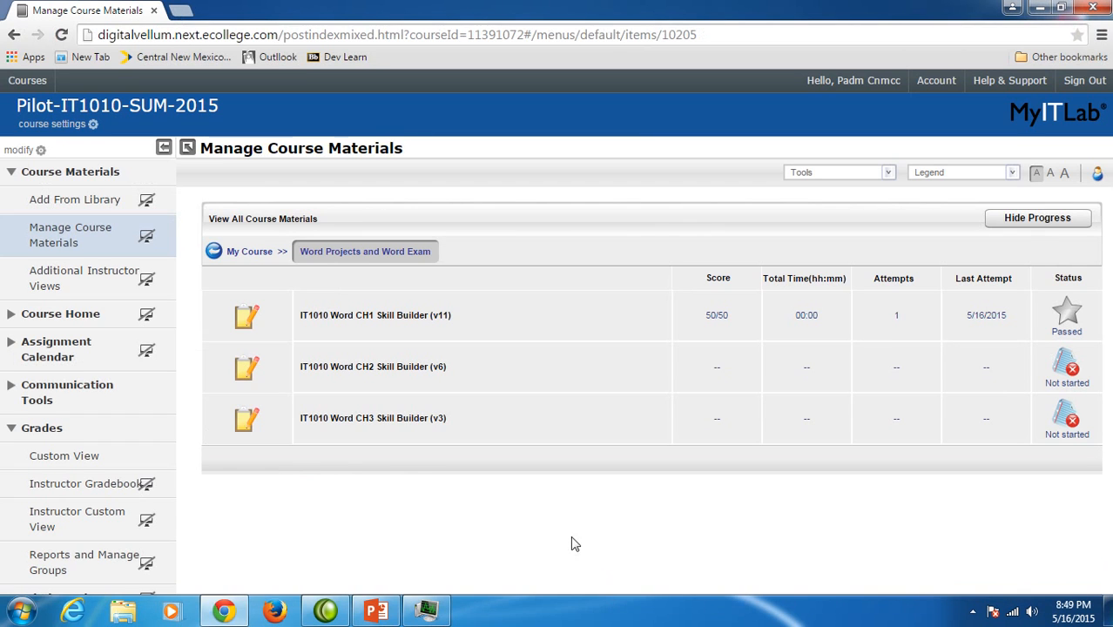
pyautogui.moveTo(558, 549)
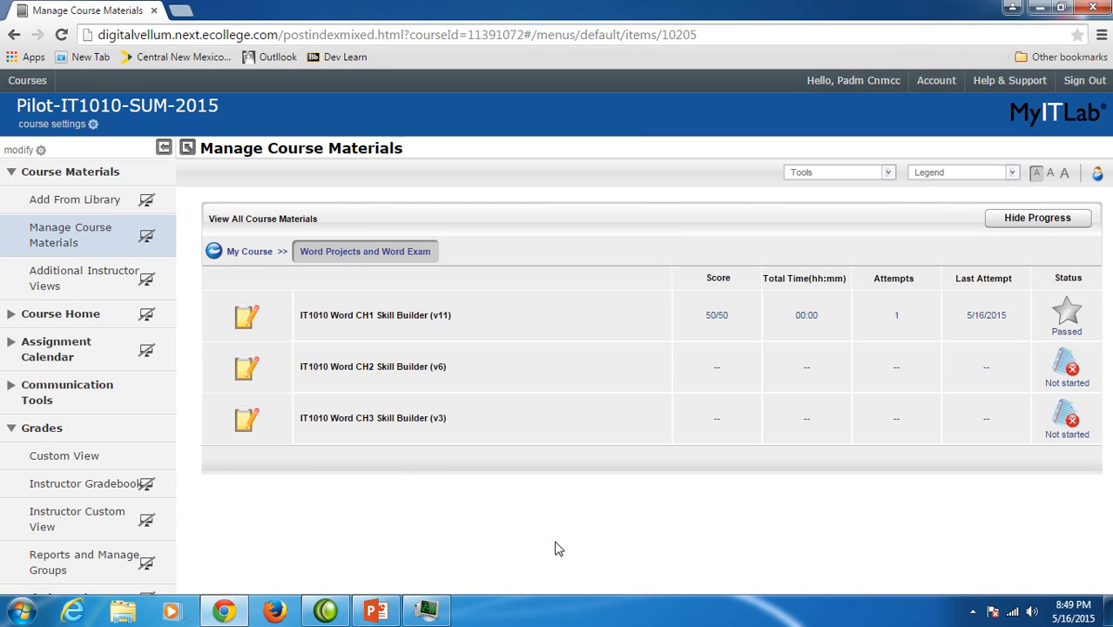